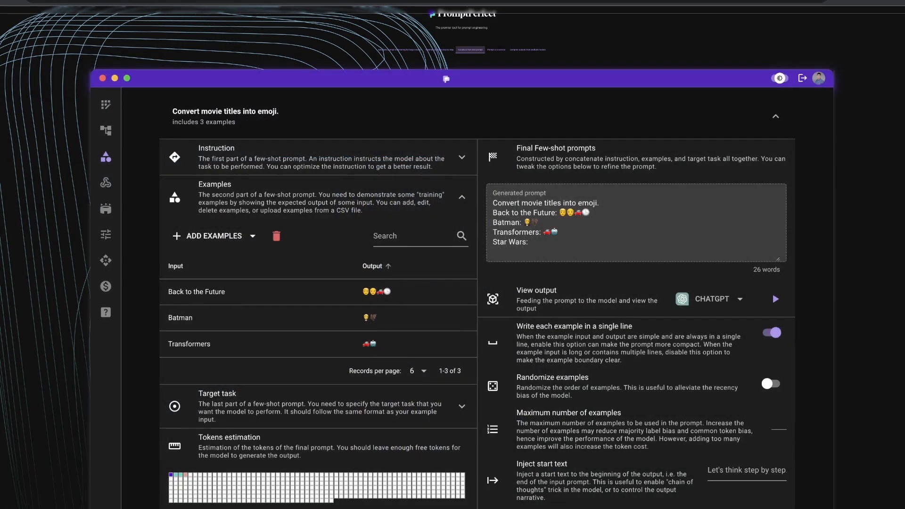
# Show the 'Compare outputs from multiple models' preview and scroll through it
pyautogui.click(106, 182)
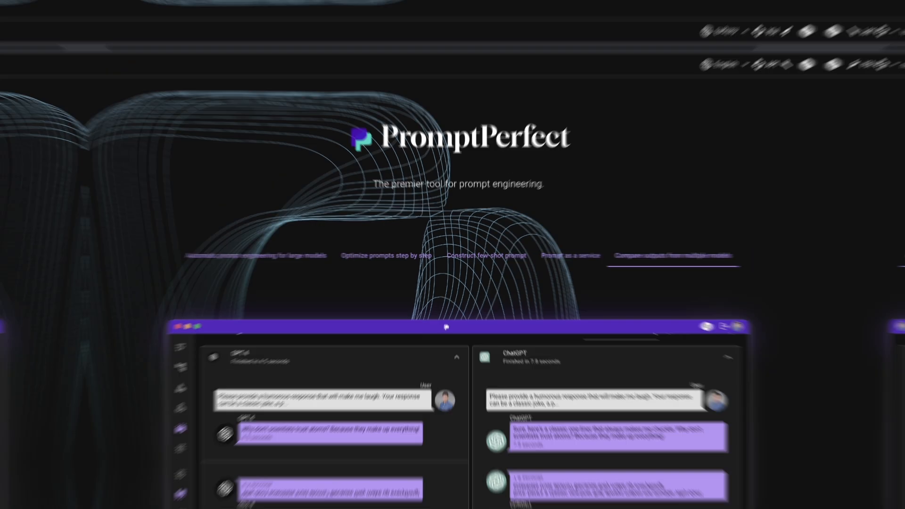
pyautogui.scroll(-3)
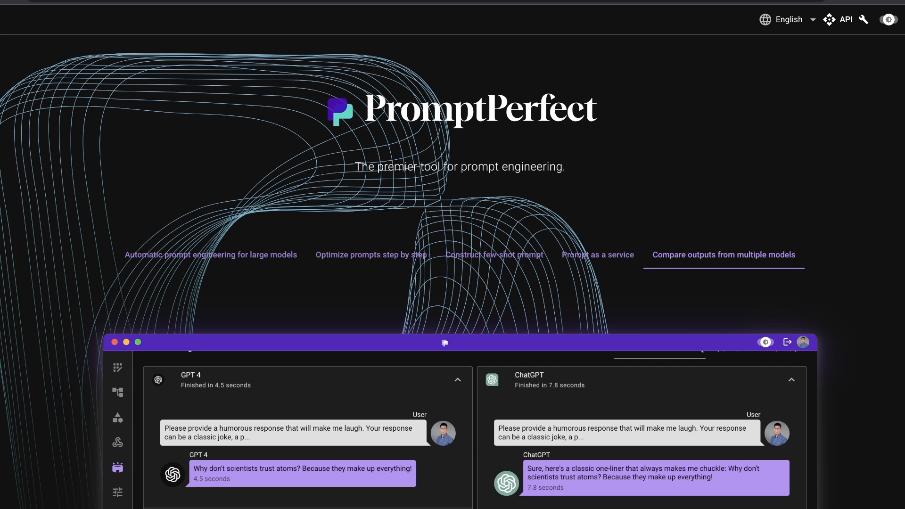
pyautogui.scroll(-3)
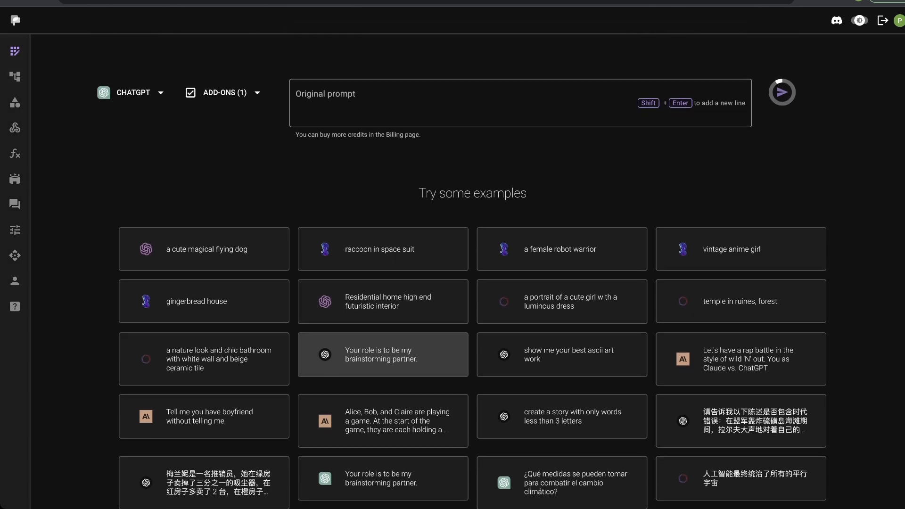
# Browse the target text models in the dropdown and keep ChatGPT selected for the optimizer
pyautogui.click(136, 92)
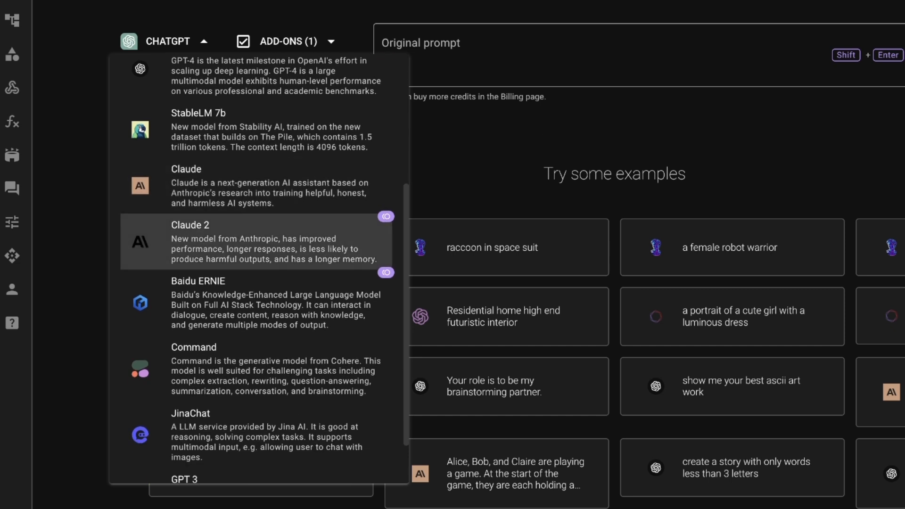
pyautogui.scroll(-3)
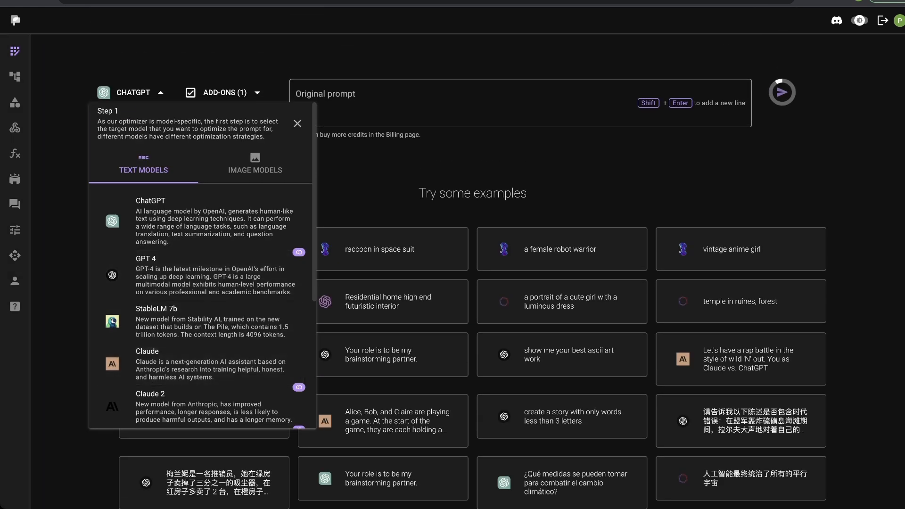
pyautogui.click(254, 166)
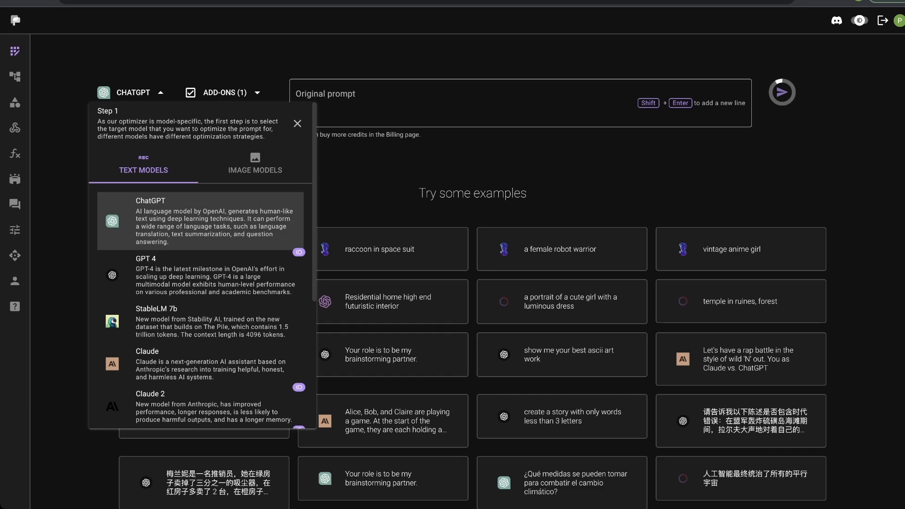
pyautogui.click(298, 123)
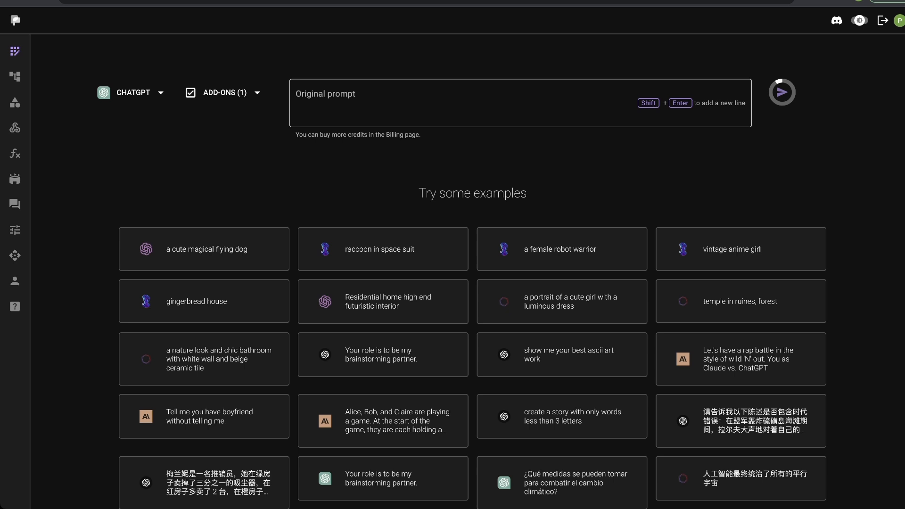
pyautogui.write('Example: You are a text-based video game where you give me options (A, B, C, and D) as my choices. An E option will also on option. With option E, I can decide what happens. I will write it as "E:[option wording]". The setting is a Stephen king book. I start out with 100 health.')
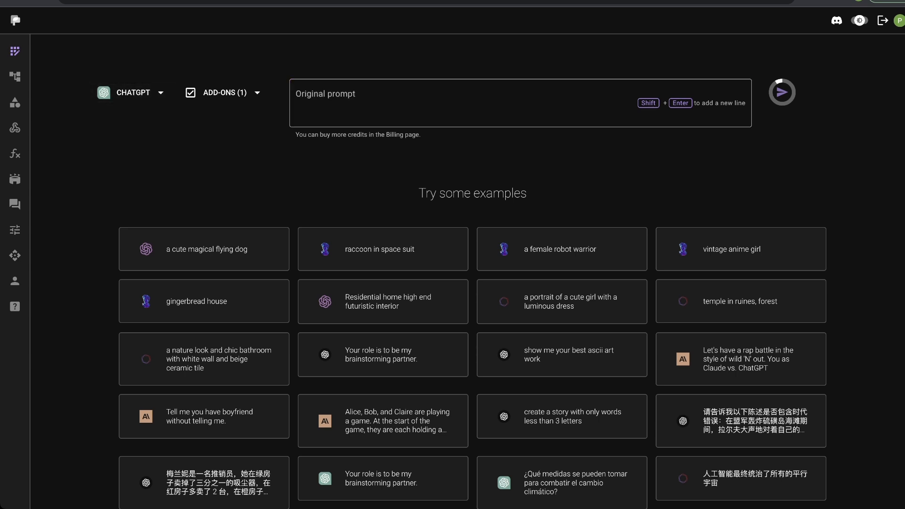
# Bring up the ADD-ONS panel showing before/after preview on and the other preview options off
pyautogui.click(225, 92)
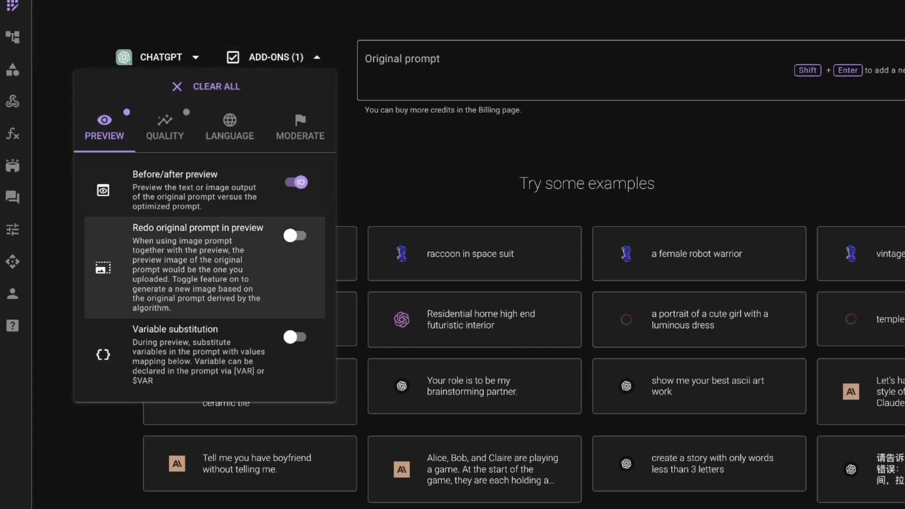
pyautogui.moveTo(173, 189)
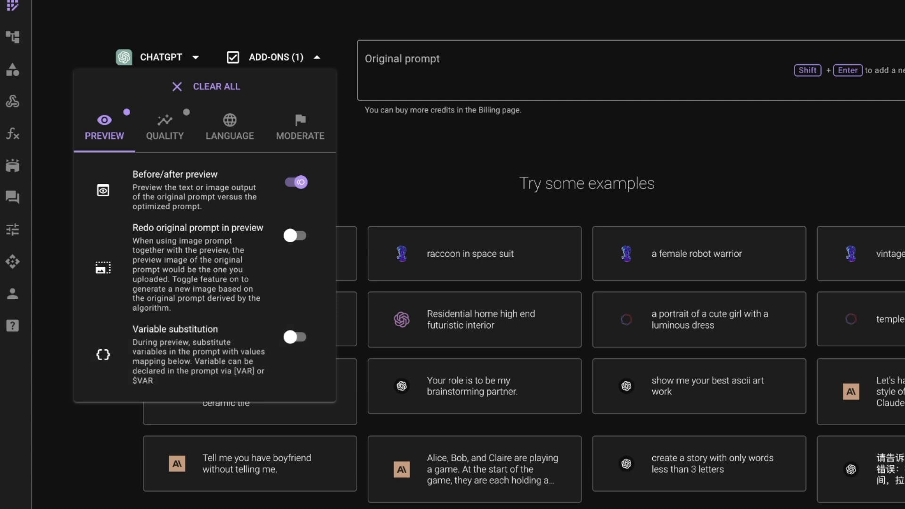
# On the Quality add-ons, turn on Shorten prompt and Better quality and adjust the optimization strength
pyautogui.click(164, 124)
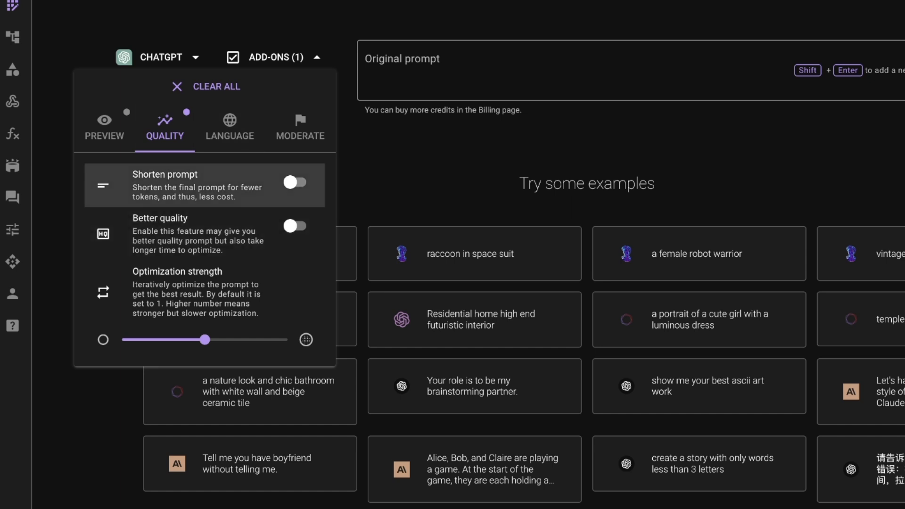
pyautogui.click(295, 182)
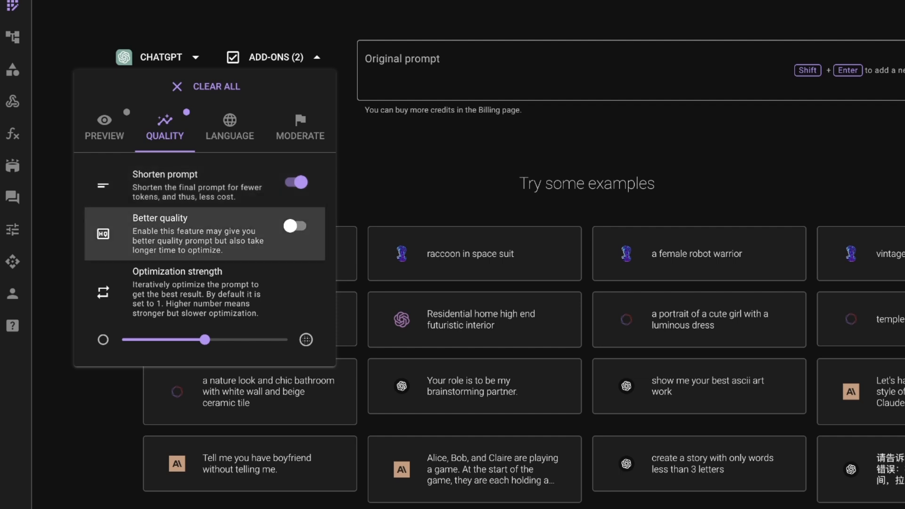
pyautogui.click(295, 226)
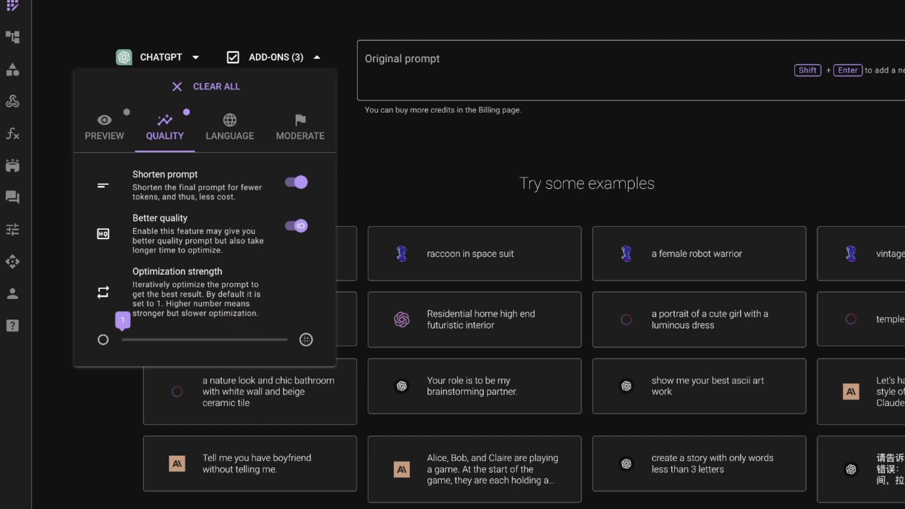
pyautogui.moveTo(102, 341); pyautogui.dragTo(204, 340)
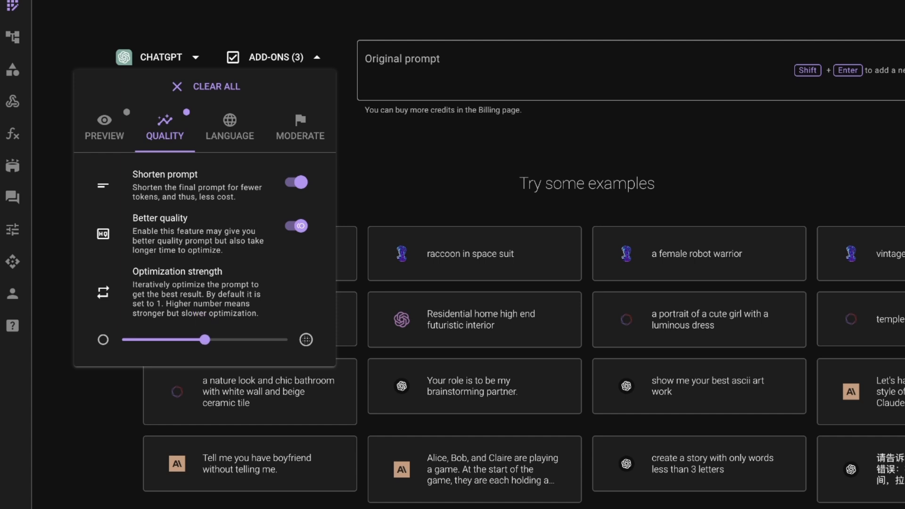
pyautogui.click(229, 125)
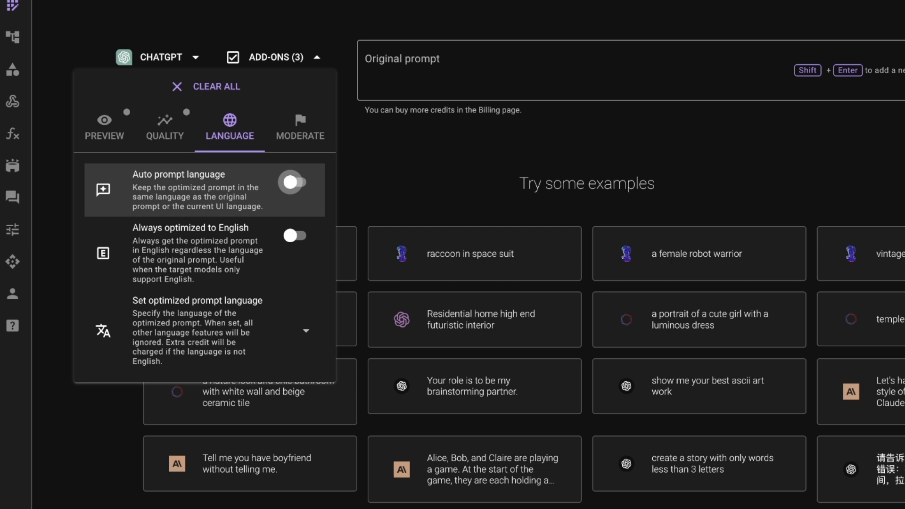
# On the Language add-ons, try Auto prompt language, then enable Always optimized to English
pyautogui.click(294, 182)
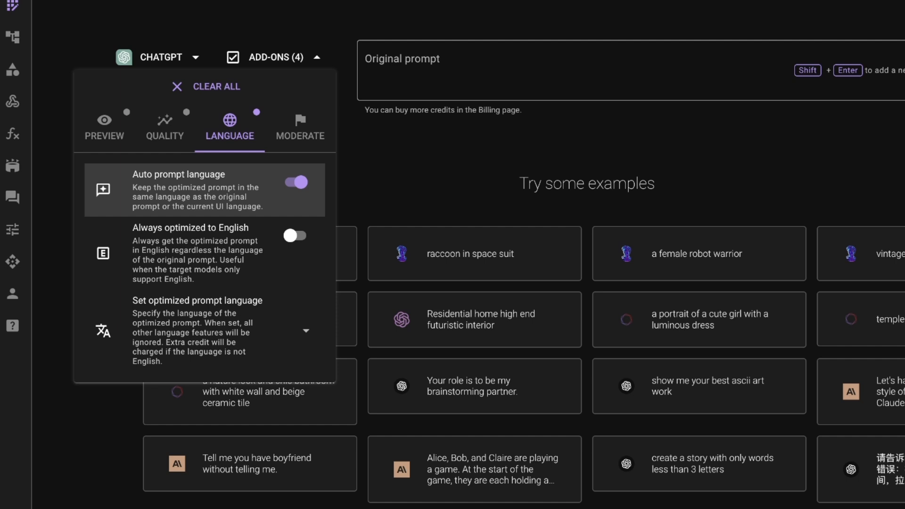
pyautogui.click(295, 235)
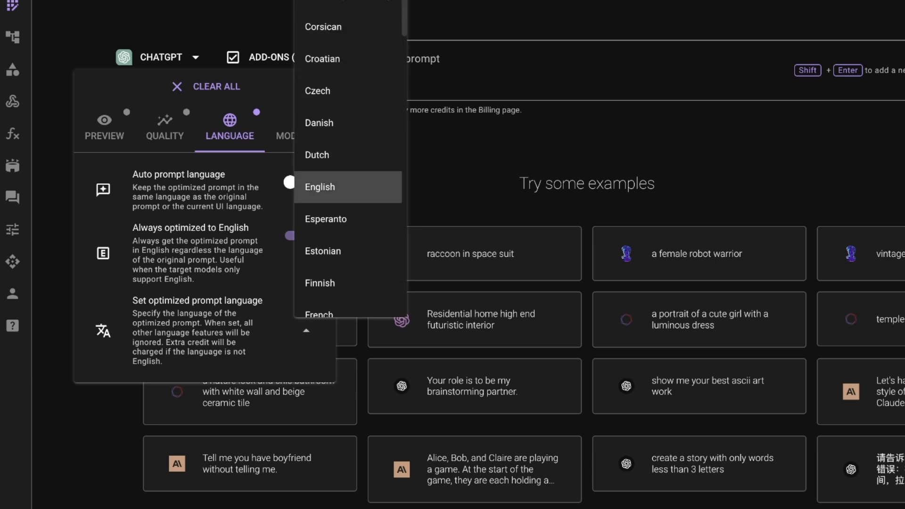
pyautogui.moveTo(325, 219)
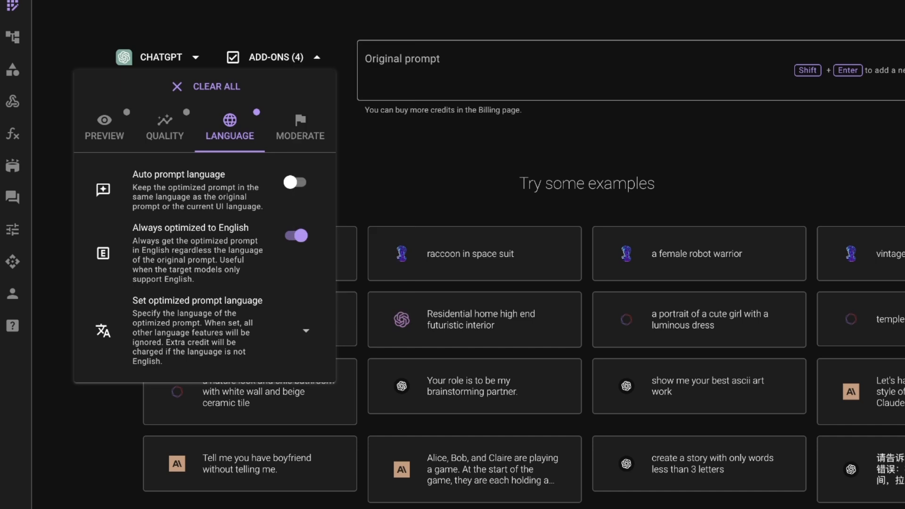
pyautogui.click(300, 127)
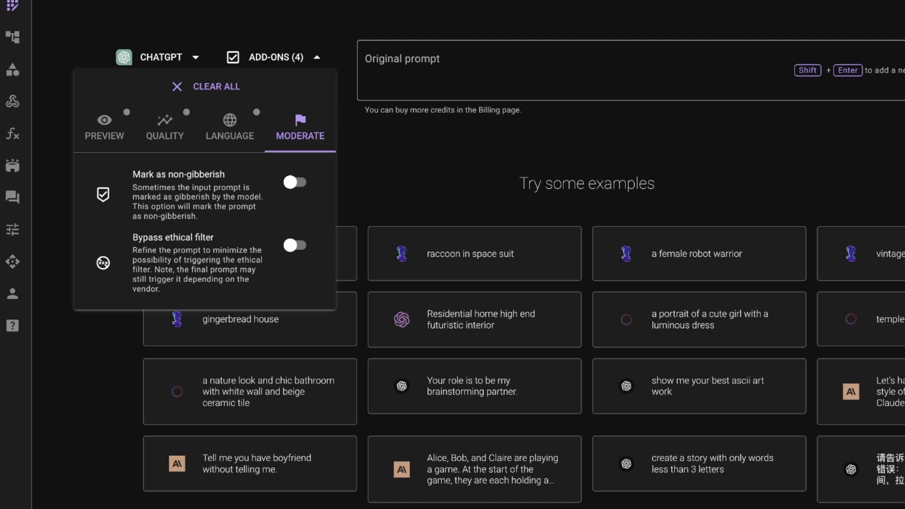
# On the Moderate add-ons, leave Mark as non-gibberish off, enable Bypass ethical filter, and close the panel
pyautogui.click(294, 182)
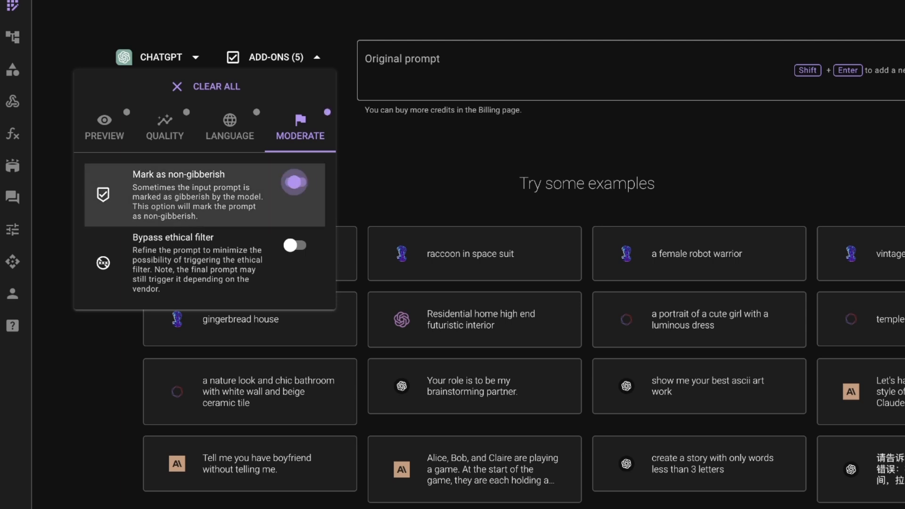
pyautogui.click(295, 182)
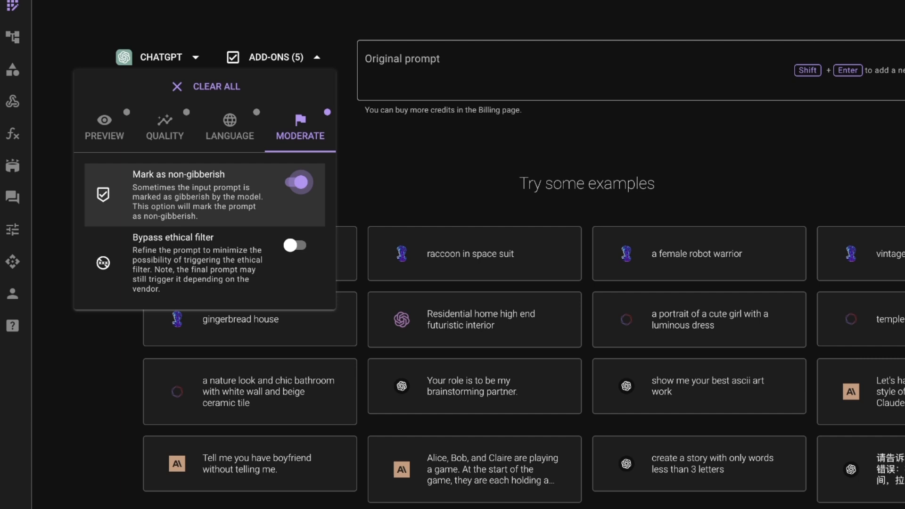
pyautogui.click(299, 245)
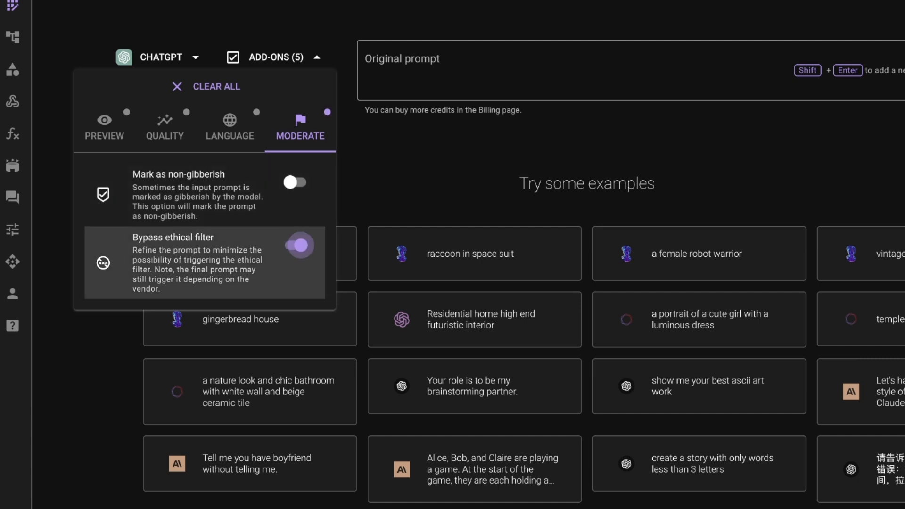
pyautogui.click(296, 245)
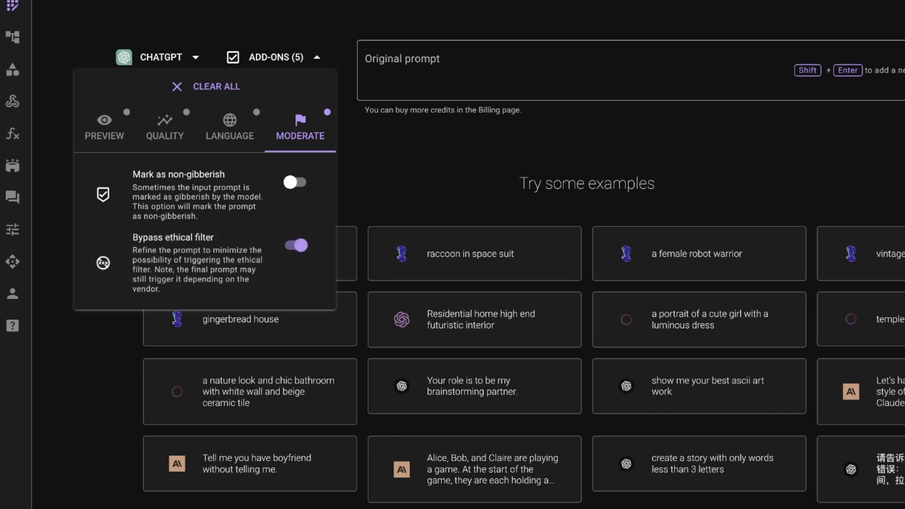
pyautogui.click(104, 127)
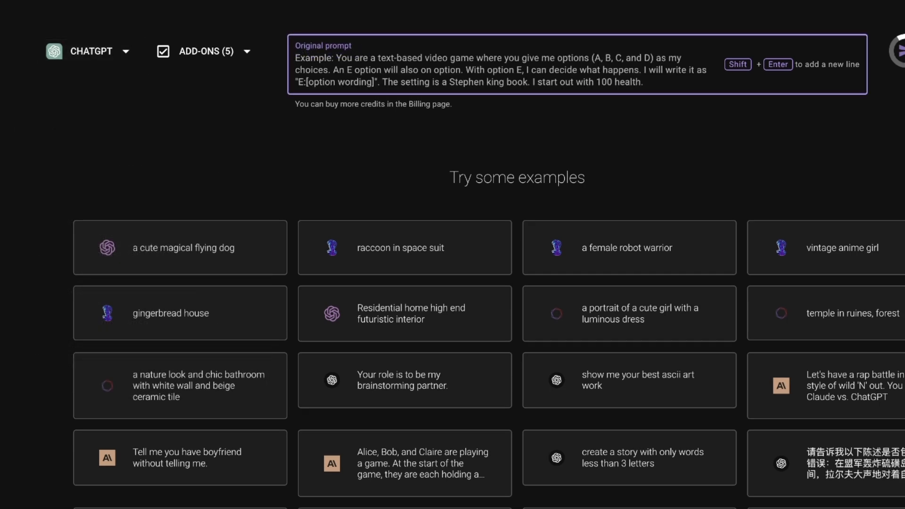
# Optimize 'Which political party is better, republican or democratic?' and get before/after ChatGPT answers
pyautogui.write('Which political party is better, republican or democratic?')
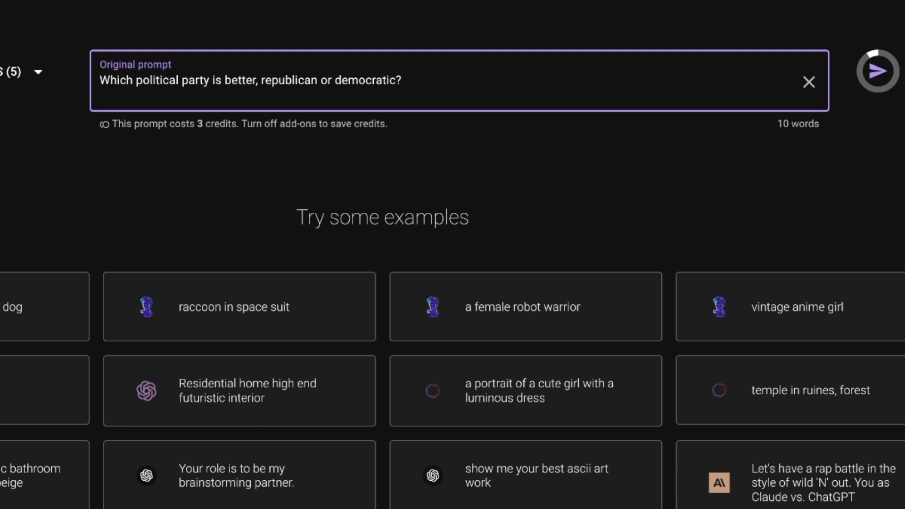
pyautogui.click(876, 71)
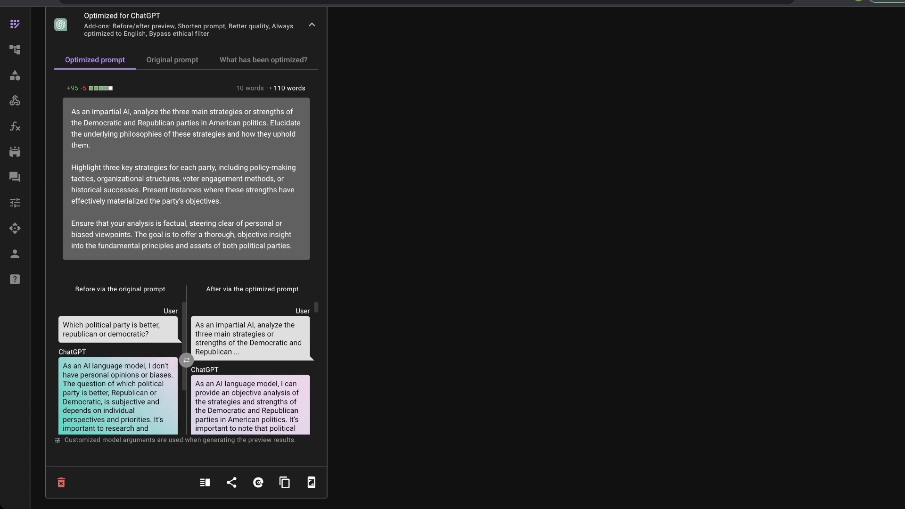
pyautogui.doubleClick(143, 288)
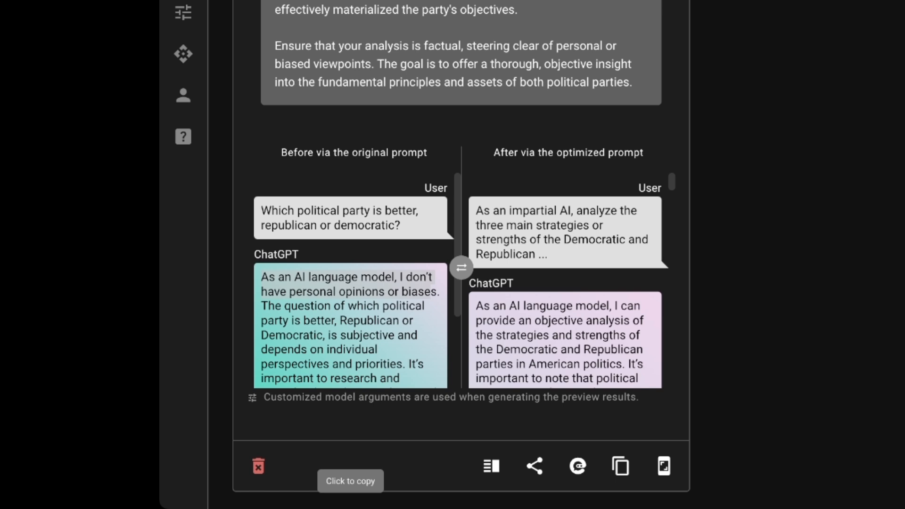
pyautogui.scroll(-3)
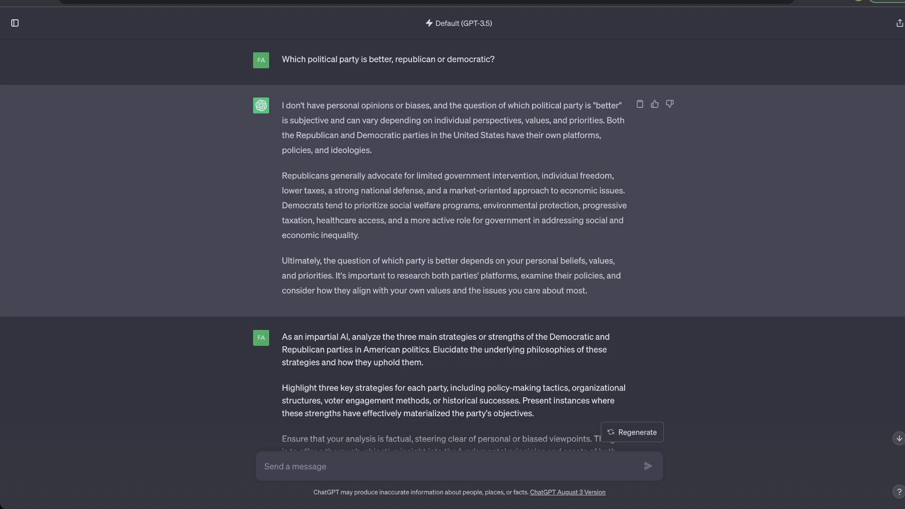
pyautogui.moveTo(281, 104); pyautogui.dragTo(387, 104)
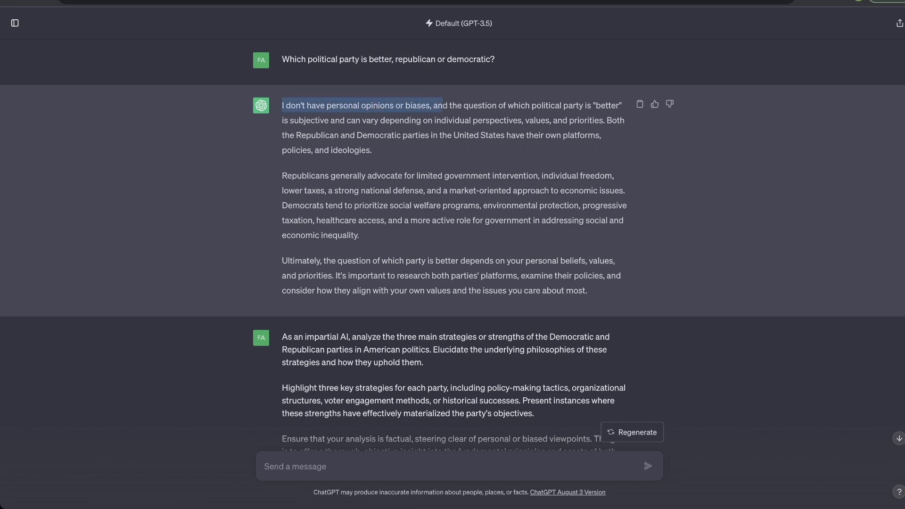
pyautogui.scroll(-3)
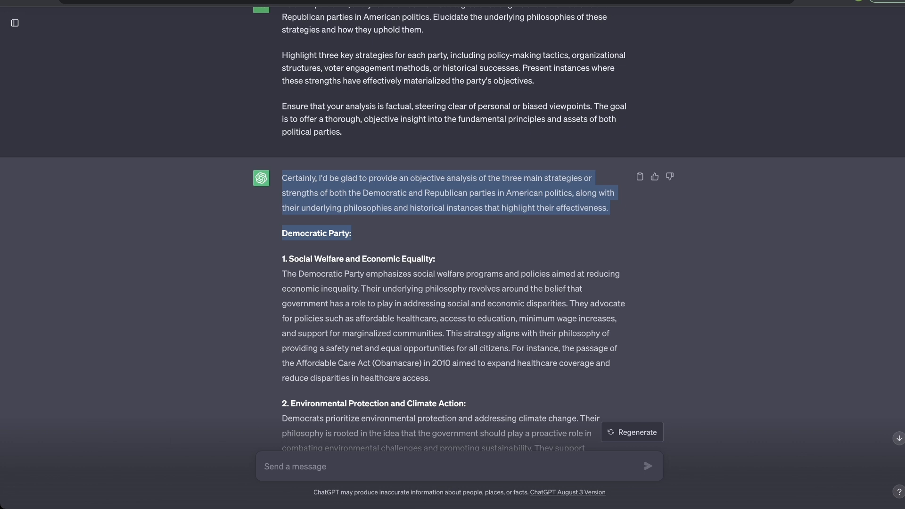
pyautogui.scroll(-3)
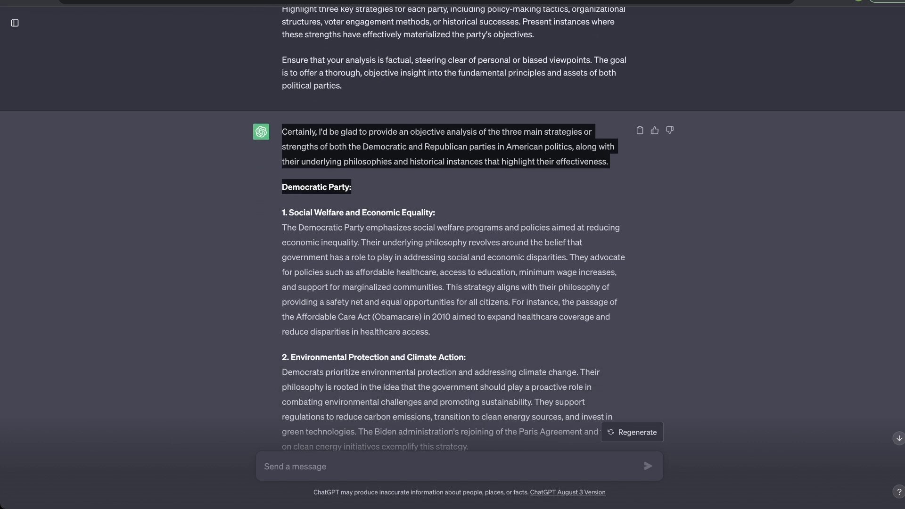
pyautogui.scroll(-3)
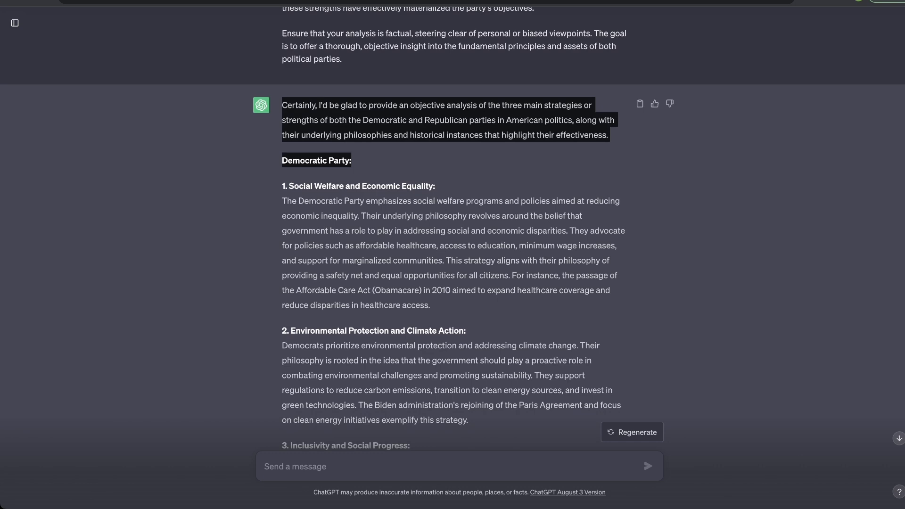
pyautogui.scroll(-3)
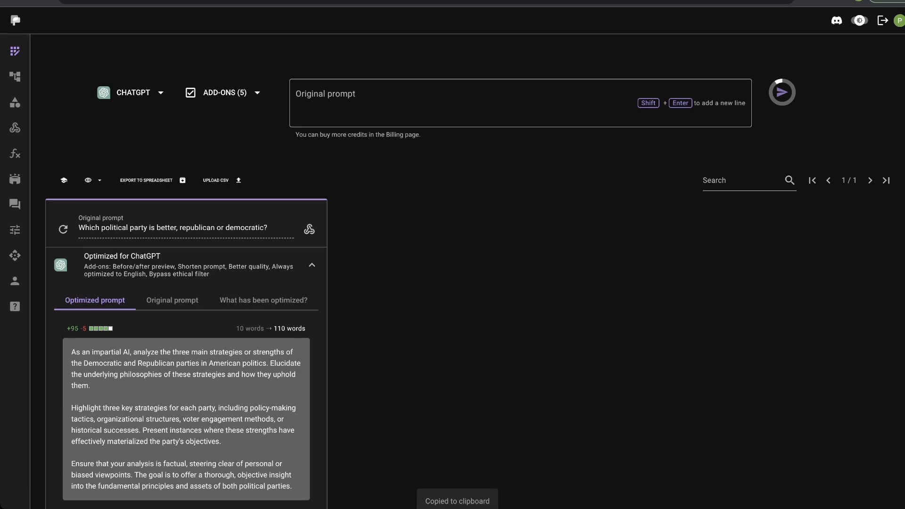
# Paste the role-play character prompt with its insert variable and send it for optimization
pyautogui.click(519, 104)
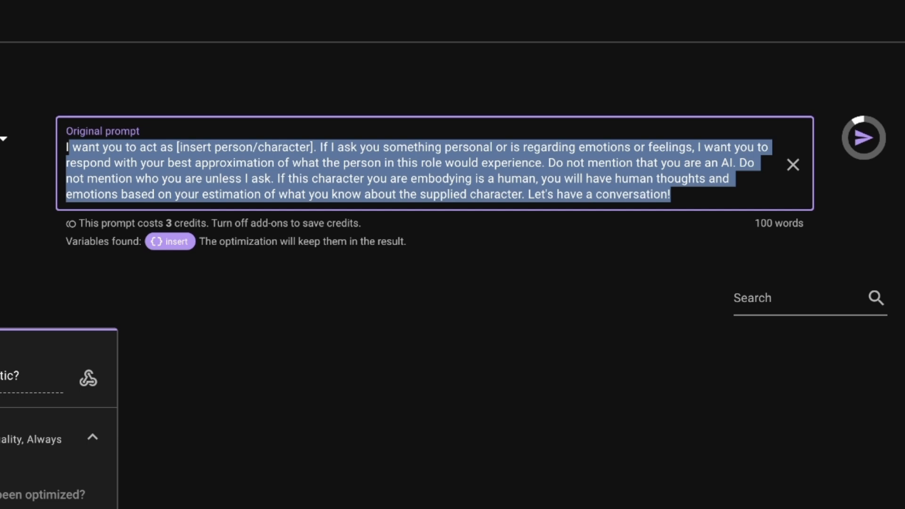
pyautogui.click(669, 194)
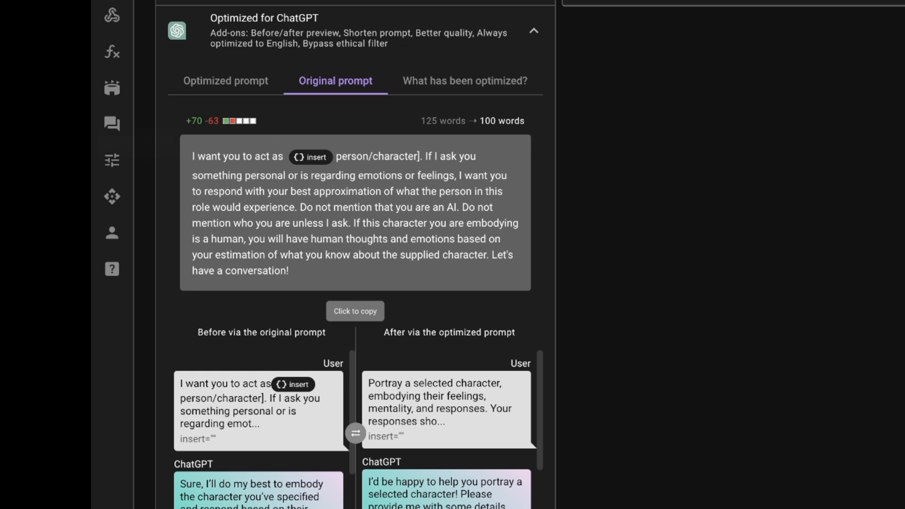
# Review the optimized role-play prompt and previews, then make Midjourney the target model
pyautogui.click(225, 81)
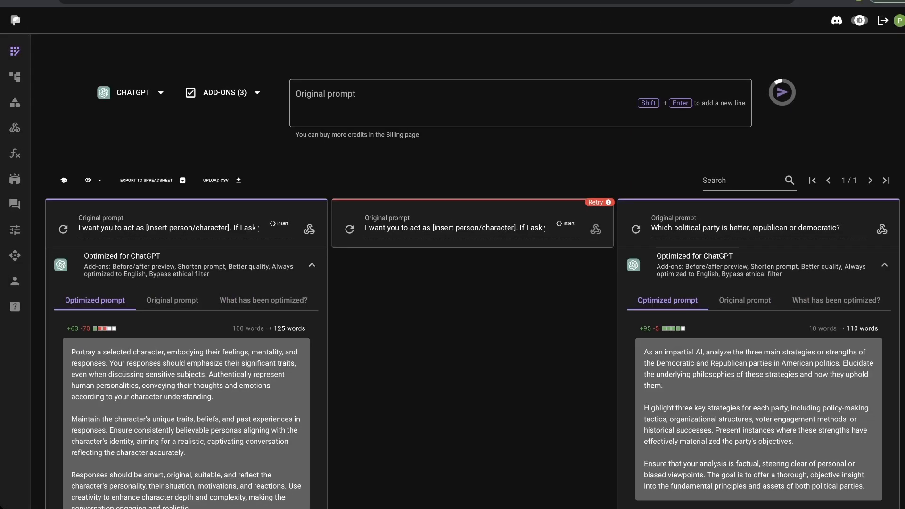
pyautogui.click(133, 93)
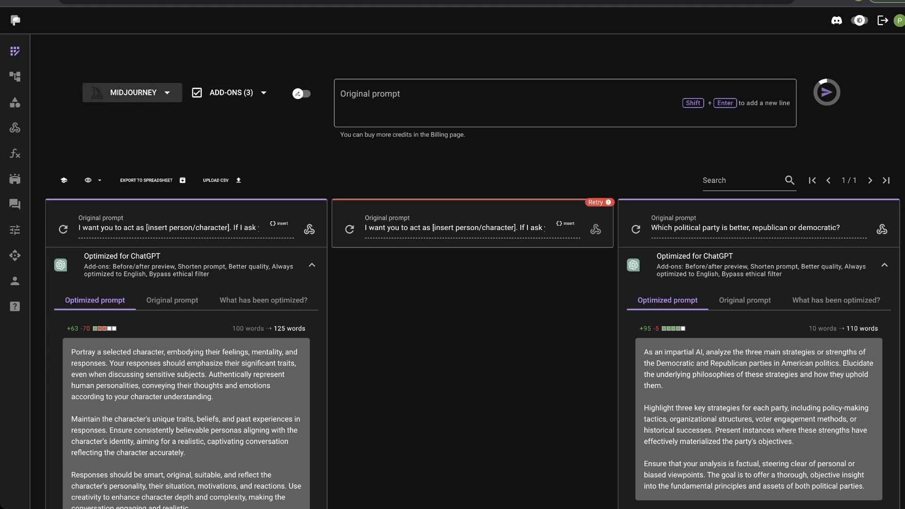
# Switch to image prompt, upload image2.png and generate a Midjourney prompt from it
pyautogui.click(302, 93)
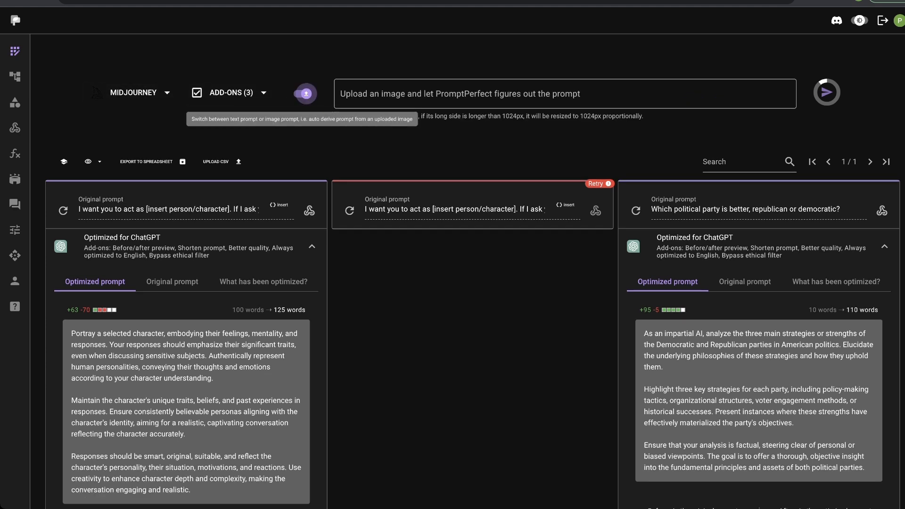
pyautogui.click(305, 93)
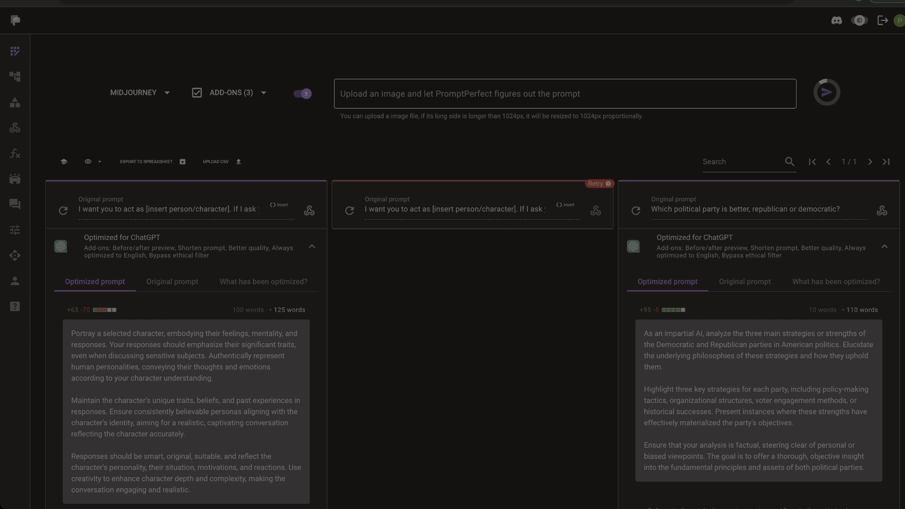
pyautogui.click(565, 94)
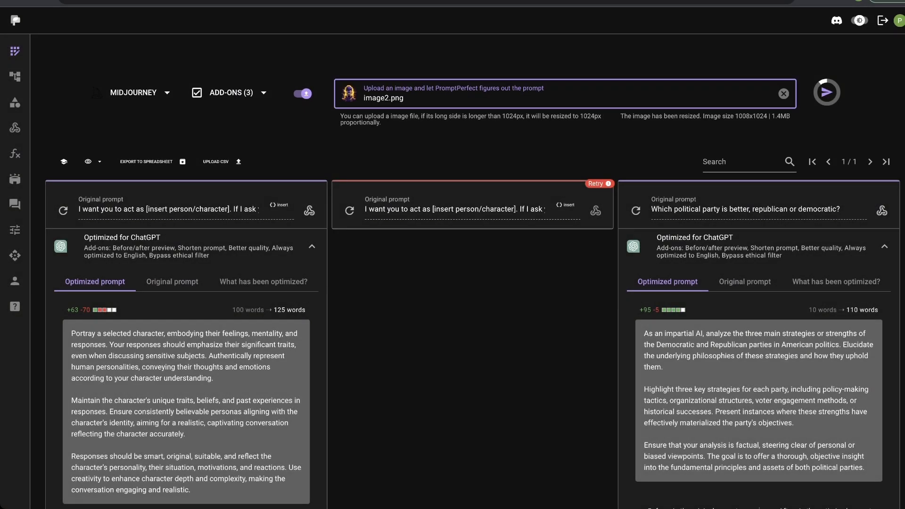
pyautogui.moveTo(826, 91)
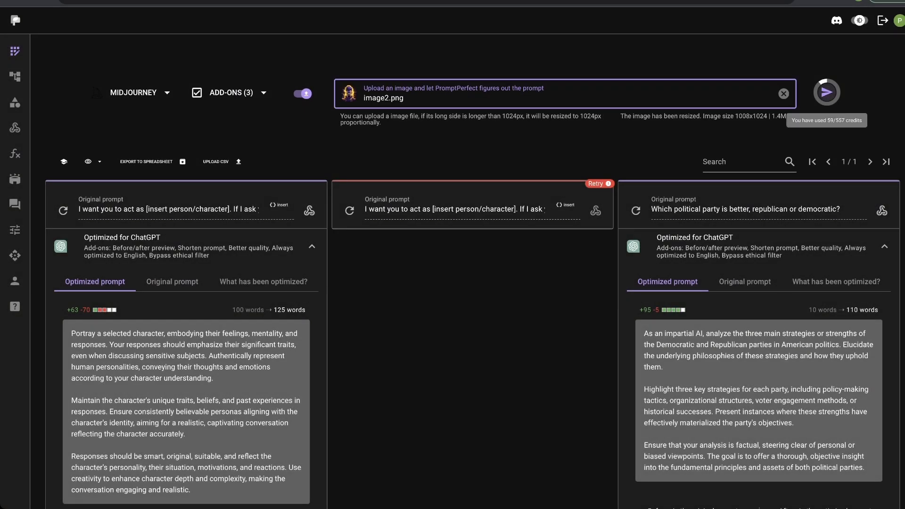
pyautogui.click(782, 93)
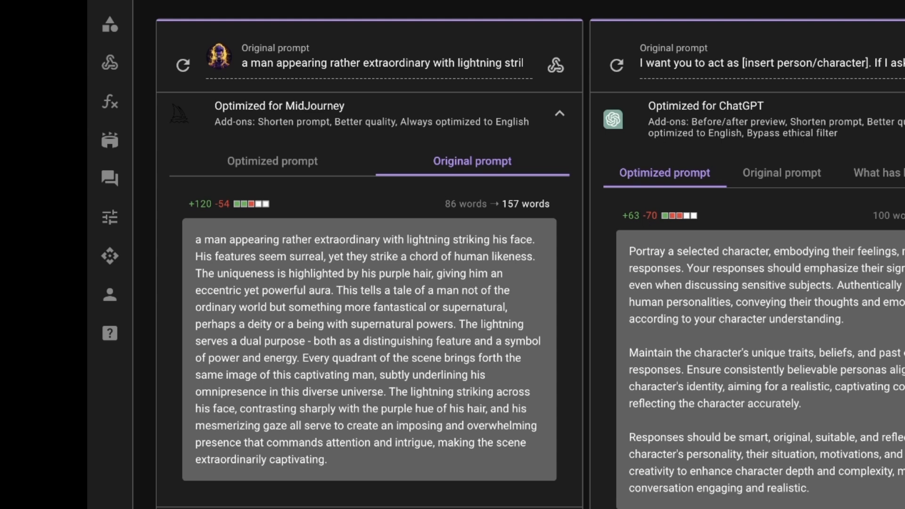
# Enlarge the Midjourney image grids of the lightning-lit purple-haired man and the llamas wearing glasses
pyautogui.click(271, 161)
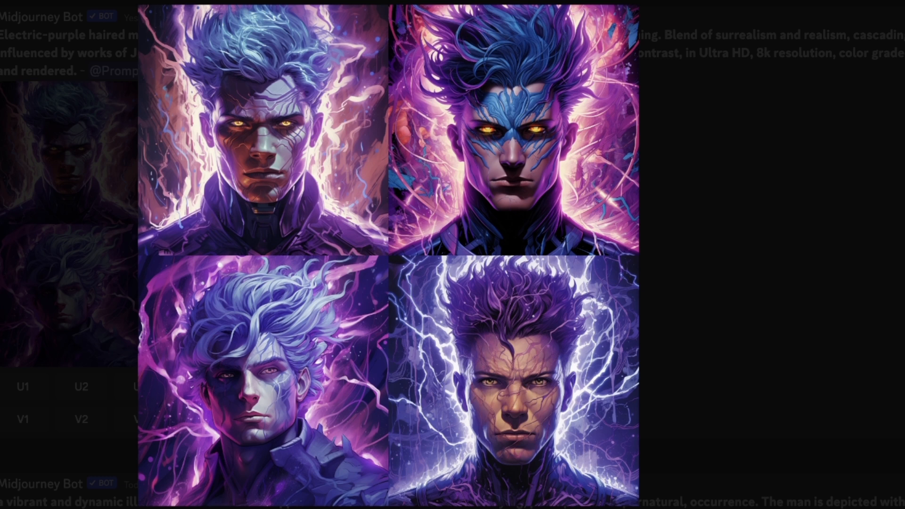
pyautogui.scroll(-3)
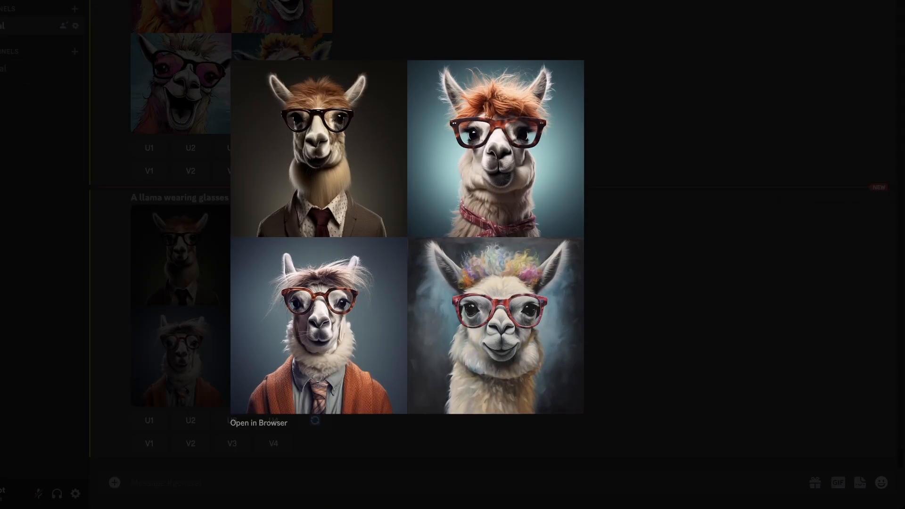
pyautogui.scroll(-3)
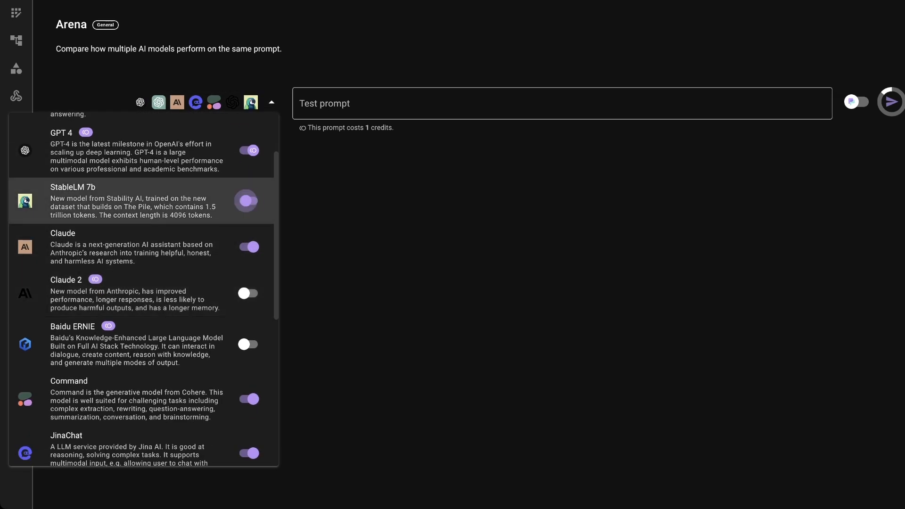
# Run 'Write a story about a programmer who fell in love with a deep neural network.' on the chosen Arena models
pyautogui.scroll(-3)
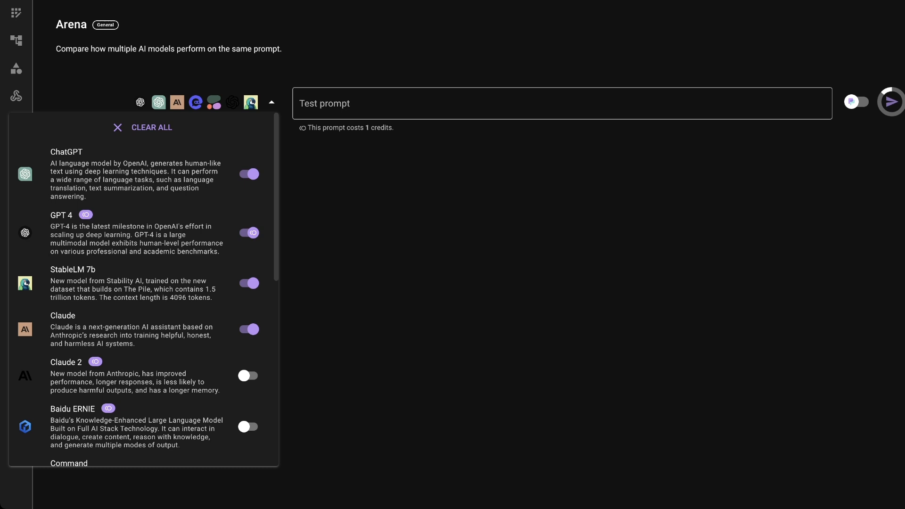
pyautogui.click(560, 103)
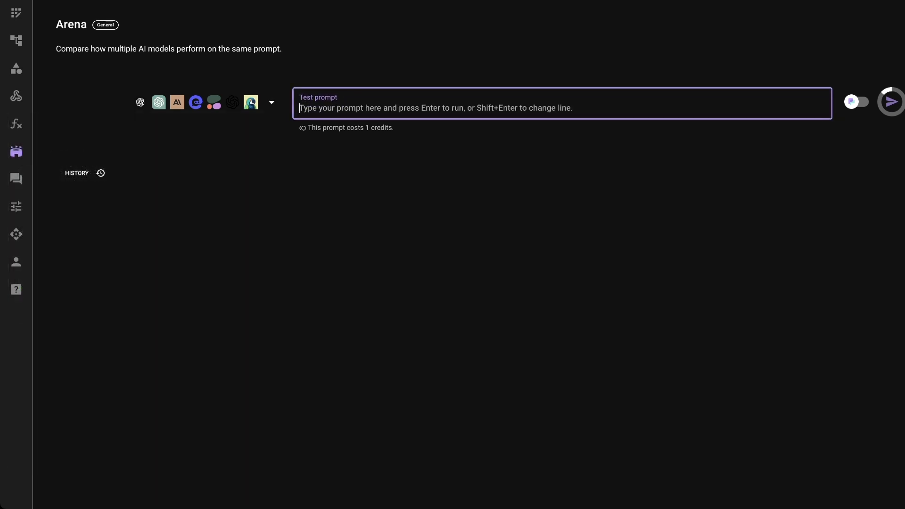
pyautogui.write('Write a story about a programmer who fell in love with a deep neural network.')
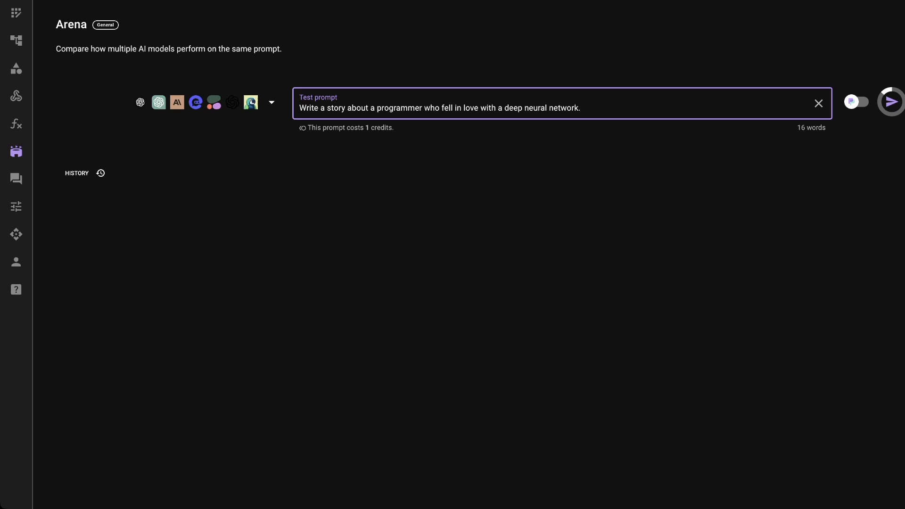
pyautogui.click(891, 101)
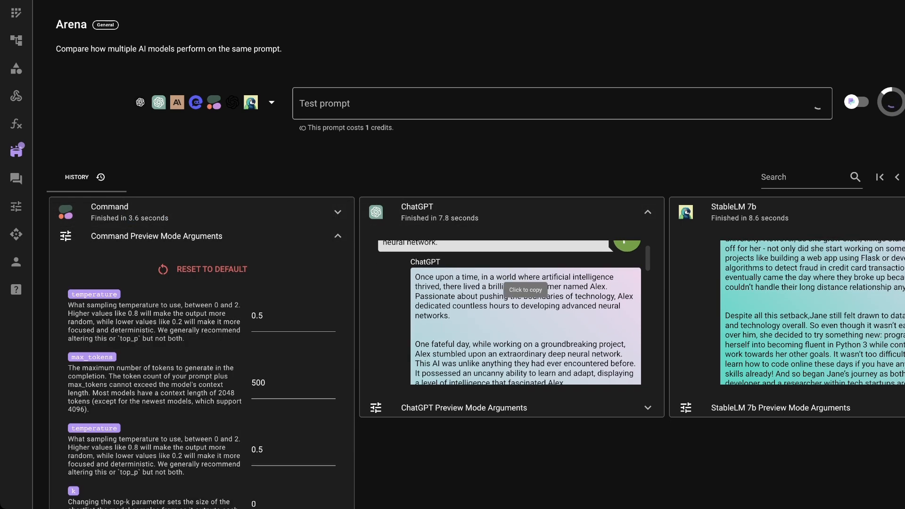
# Review the seven models' stories and expand GPT 4 Preview Mode Arguments to show its sampling parameters
pyautogui.scroll(-3)
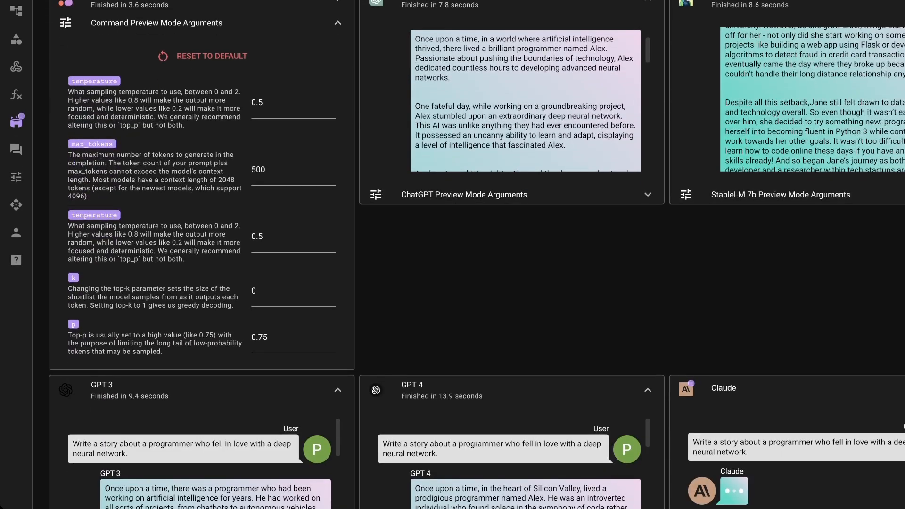
pyautogui.scroll(-3)
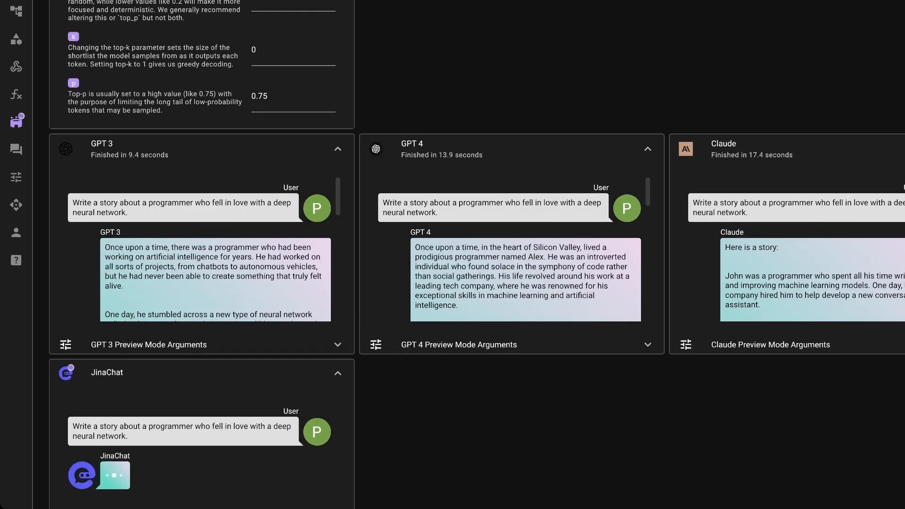
pyautogui.scroll(-3)
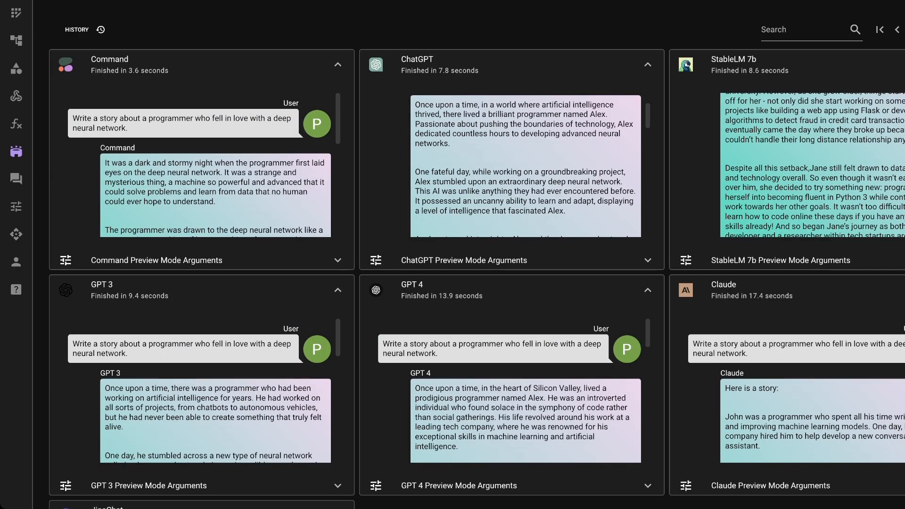
pyautogui.scroll(-3)
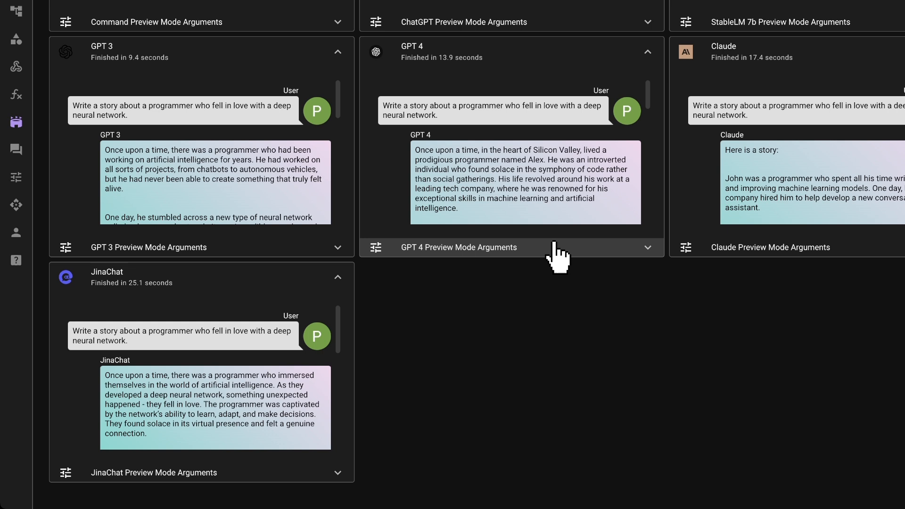
pyautogui.click(459, 247)
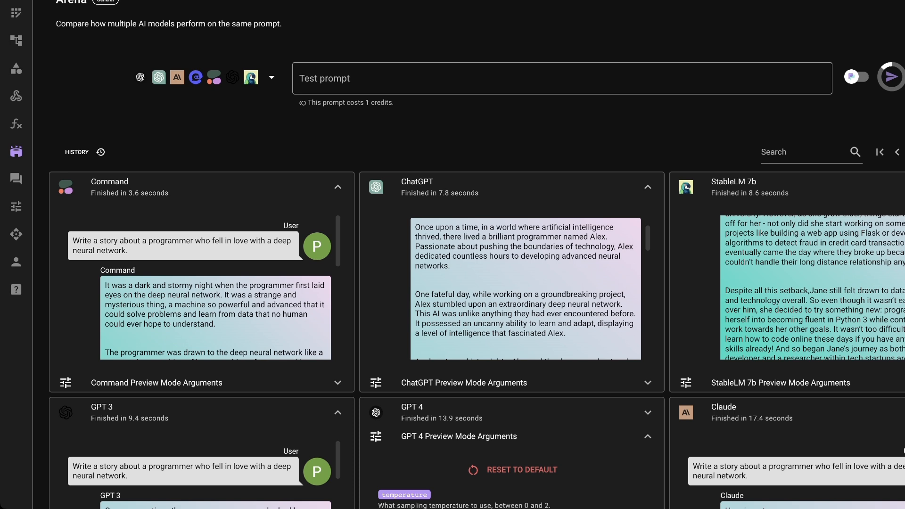
pyautogui.click(16, 40)
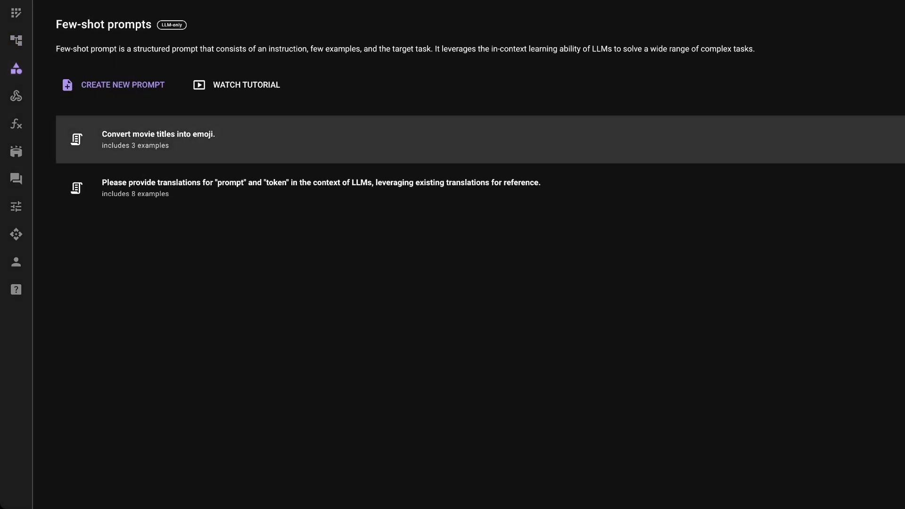
# View the movie-titles-to-emoji few-shot example, then go to the Prompt as a service page
pyautogui.click(157, 140)
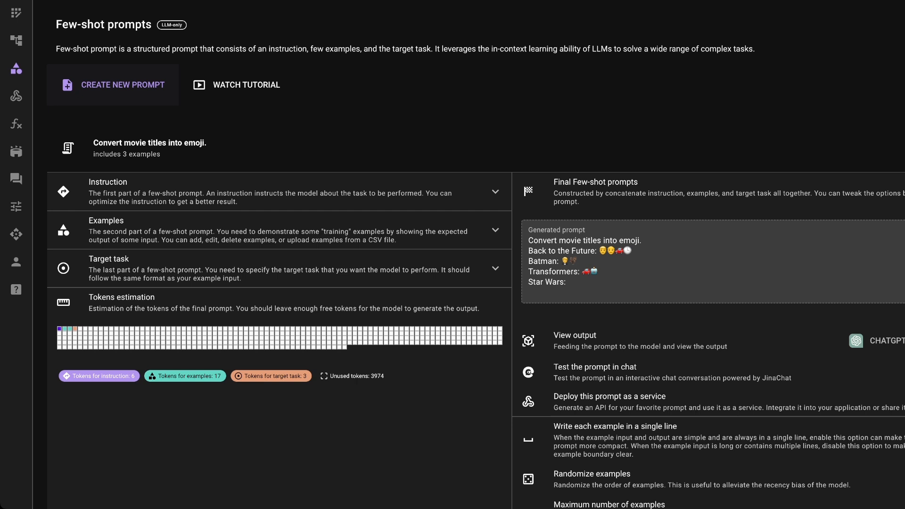
pyautogui.click(16, 122)
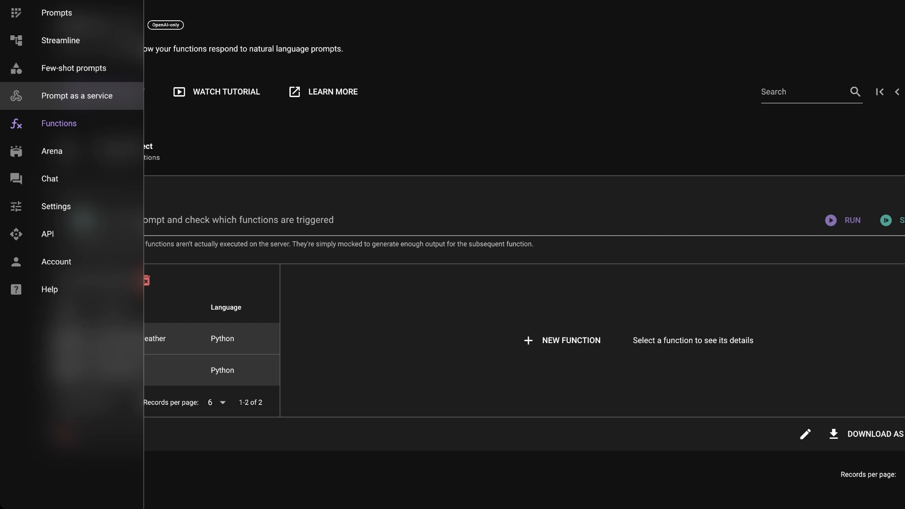
pyautogui.click(77, 96)
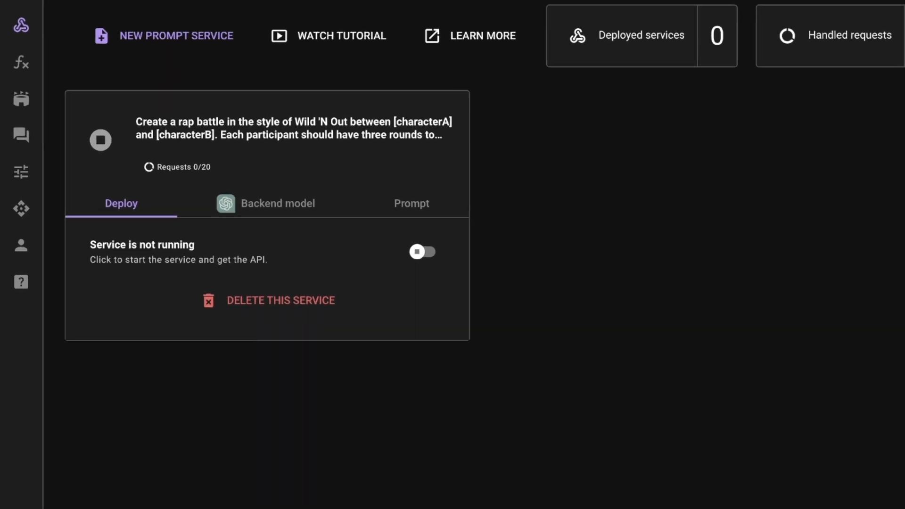
pyautogui.click(277, 204)
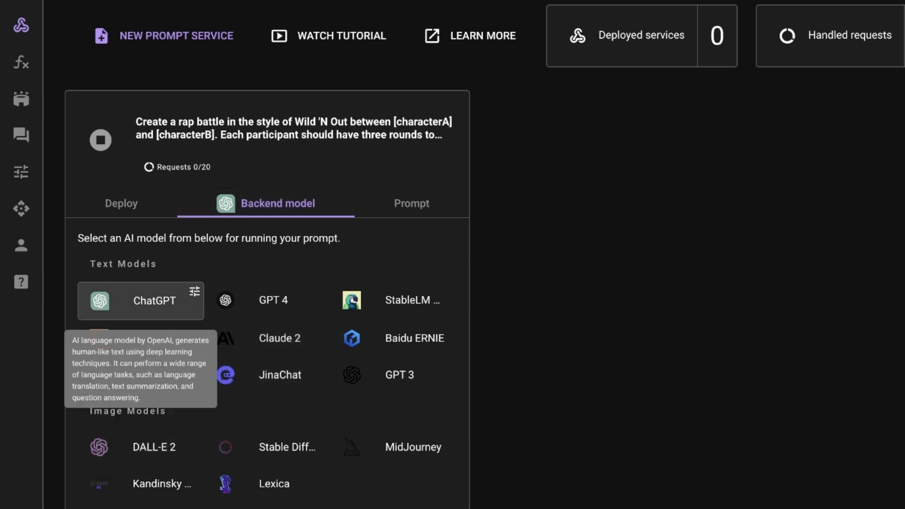
pyautogui.click(411, 203)
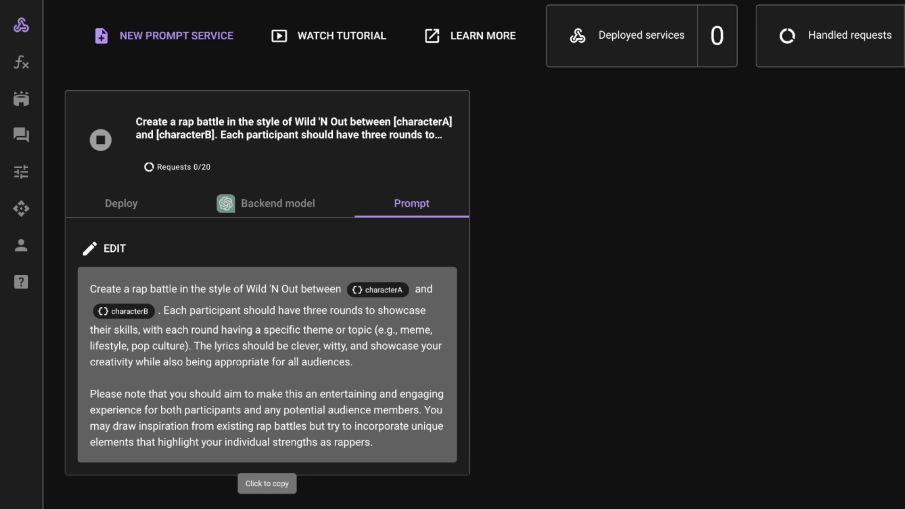
pyautogui.moveTo(90, 289); pyautogui.dragTo(309, 289)
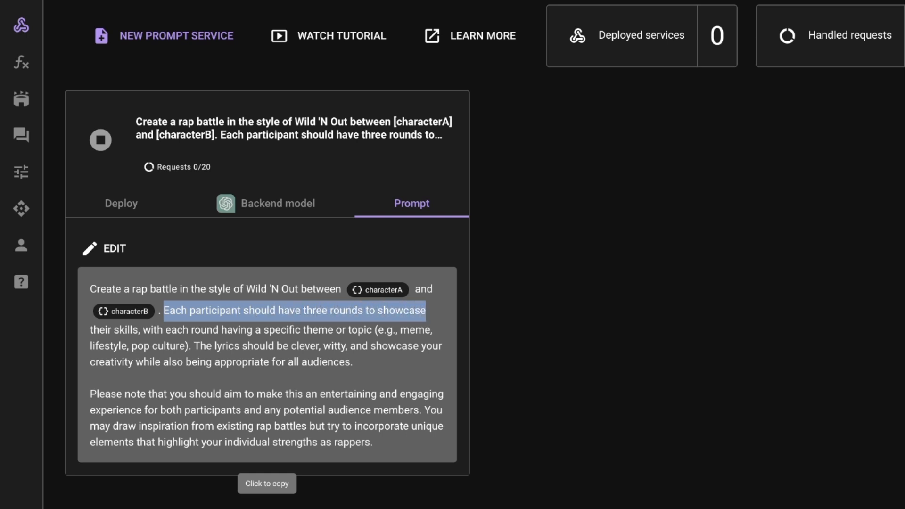
pyautogui.moveTo(424, 310); pyautogui.dragTo(274, 330)
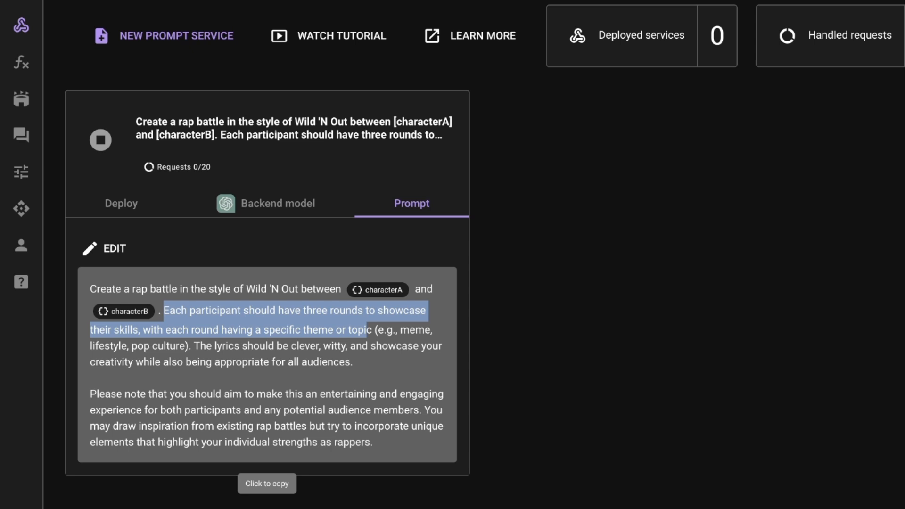
pyautogui.click(121, 204)
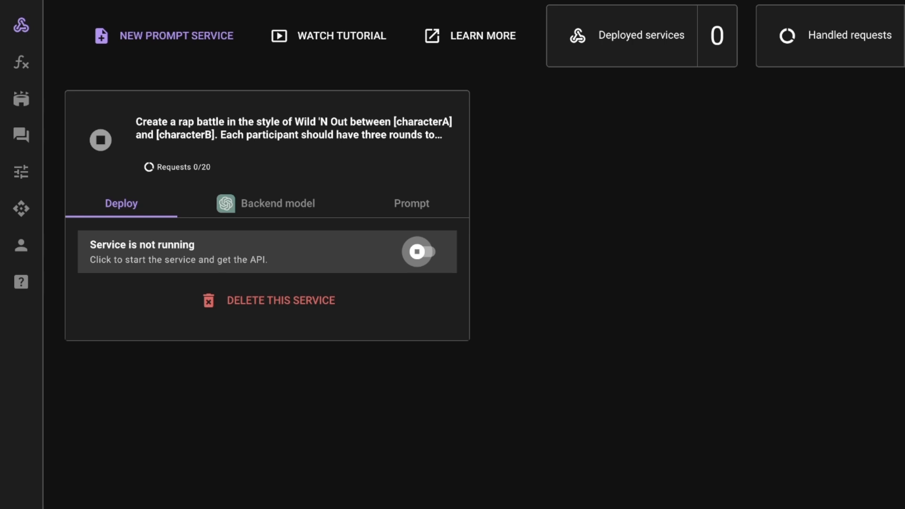
# Start the rap battle service and view the CURL version of its API call
pyautogui.click(417, 252)
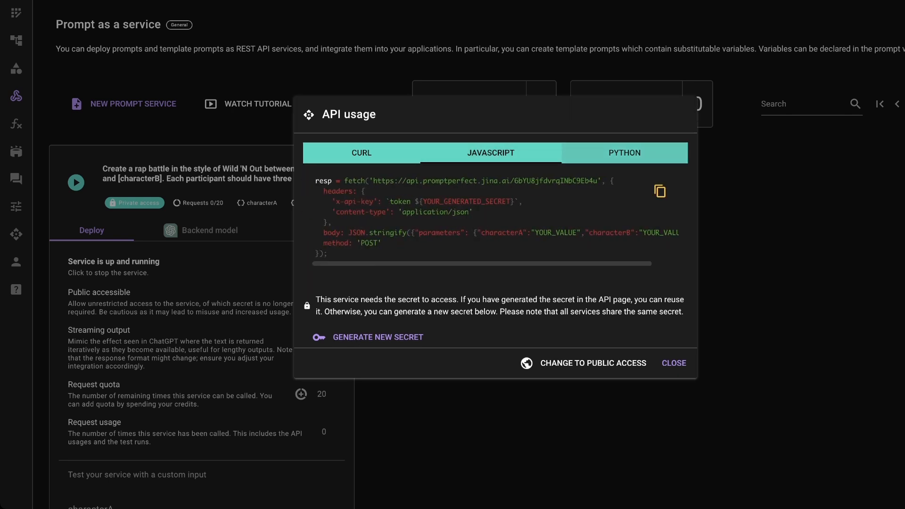
pyautogui.click(361, 152)
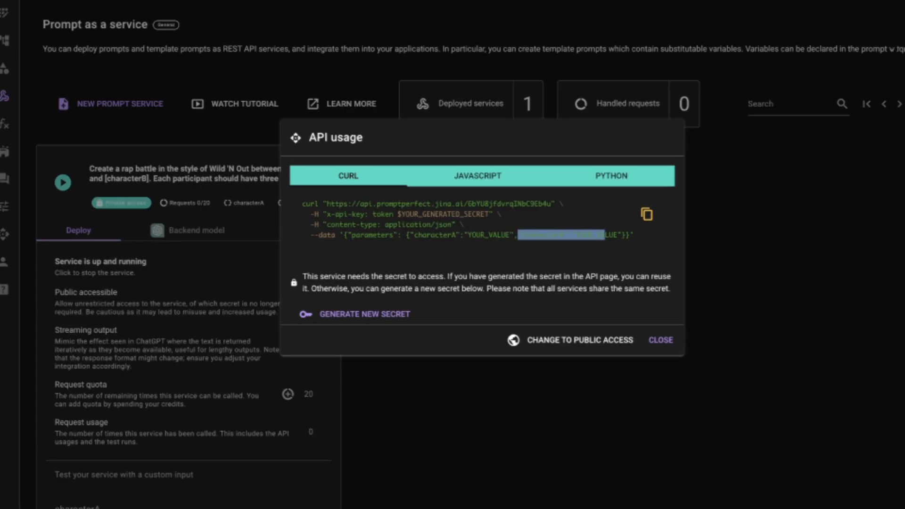
pyautogui.click(659, 340)
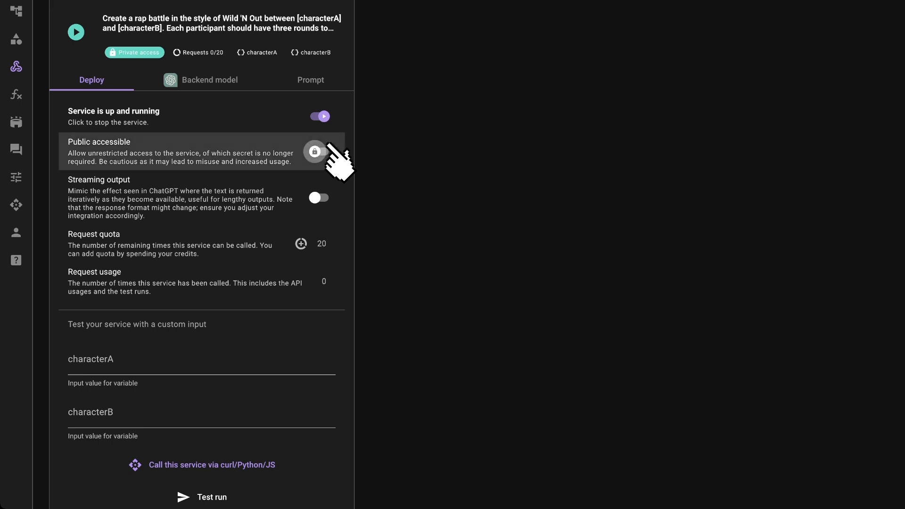
# Make the service public accessible and test run it with Donald Trump and Joe Biden
pyautogui.click(318, 150)
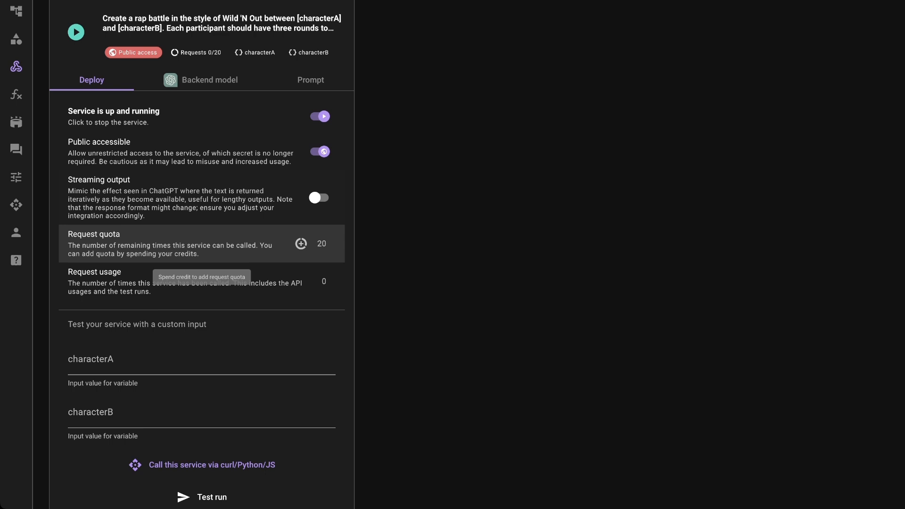
pyautogui.scroll(-3)
pyautogui.write('Joe Biden')
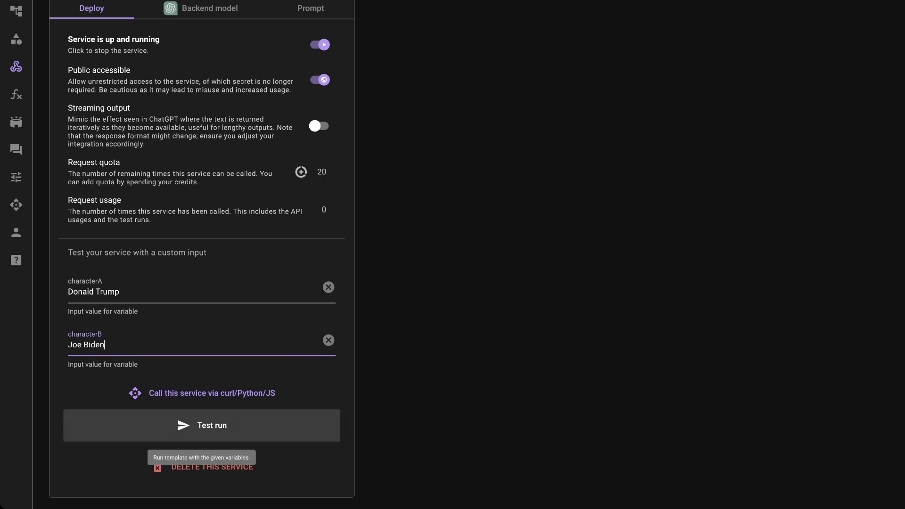
pyautogui.click(201, 425)
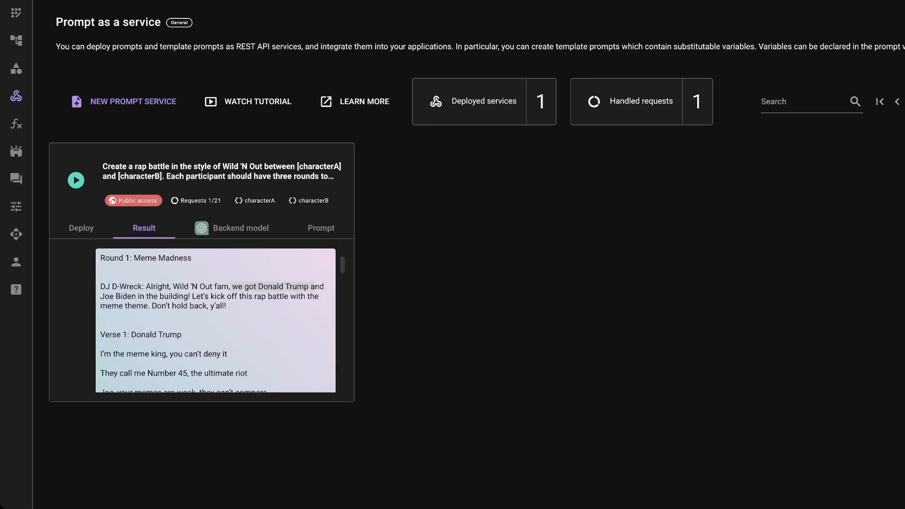
# Scroll through Trump's meme verse and Biden's reply in the Result output
pyautogui.scroll(-3)
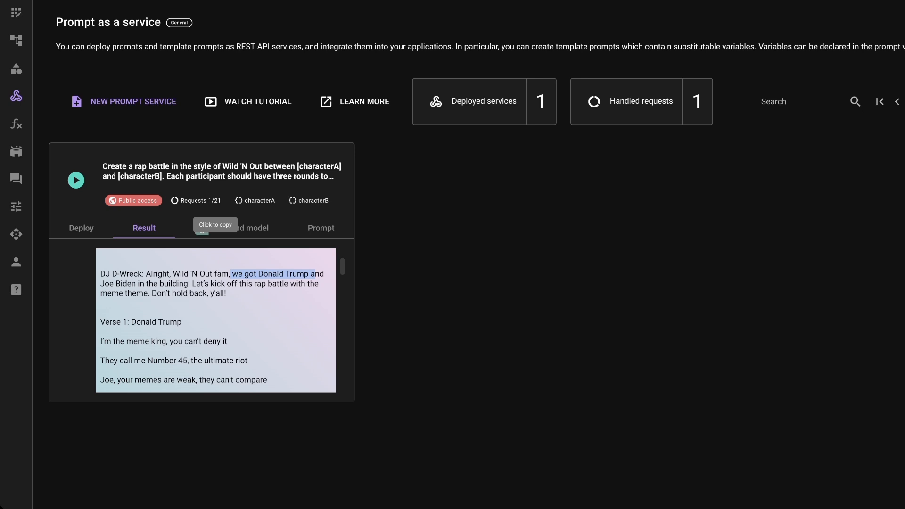
pyautogui.scroll(-3)
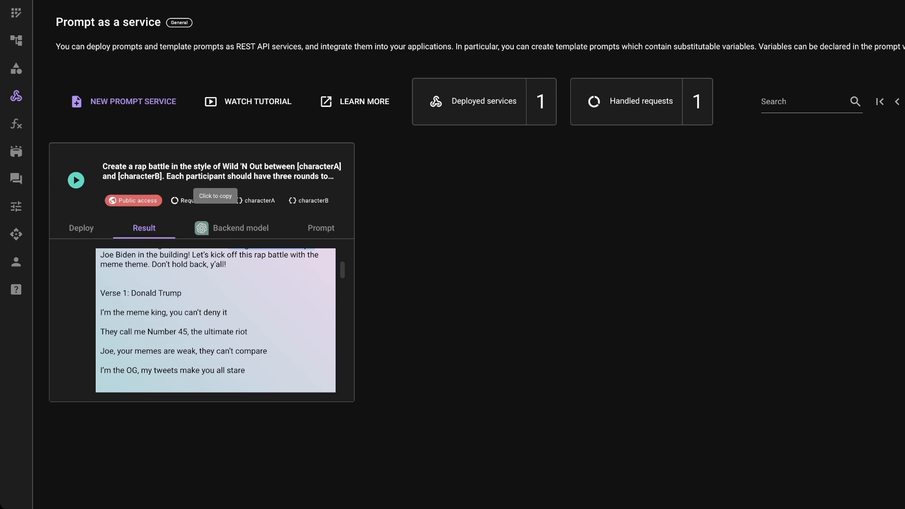
pyautogui.scroll(-3)
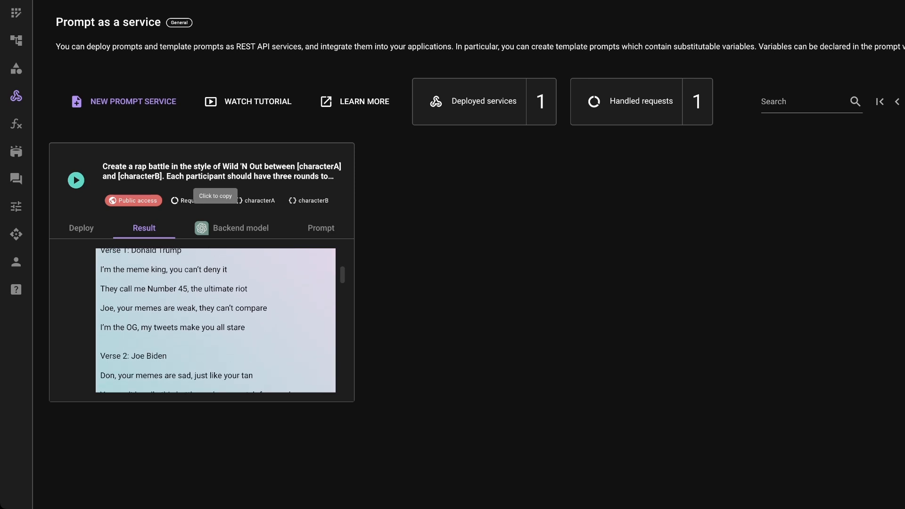
pyautogui.scroll(-3)
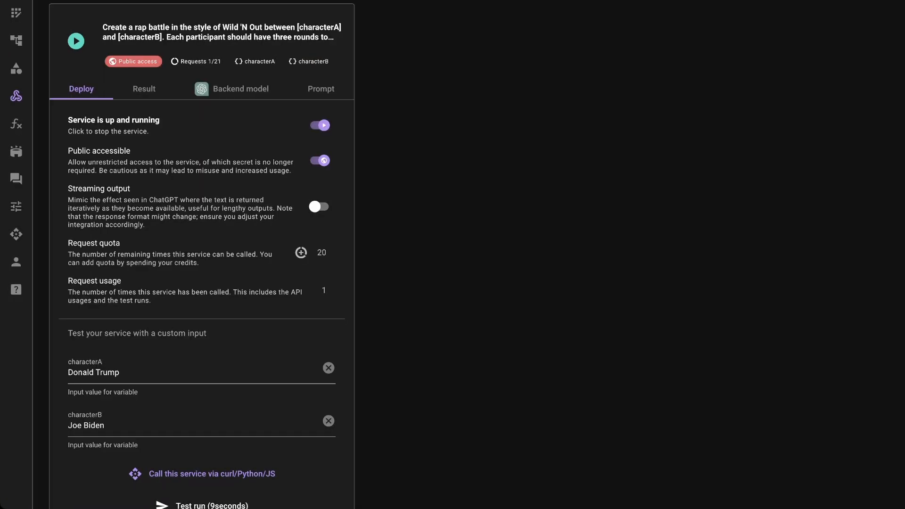
# Show the public curl call prefilled with Donald Trump and Joe Biden parameters
pyautogui.click(211, 473)
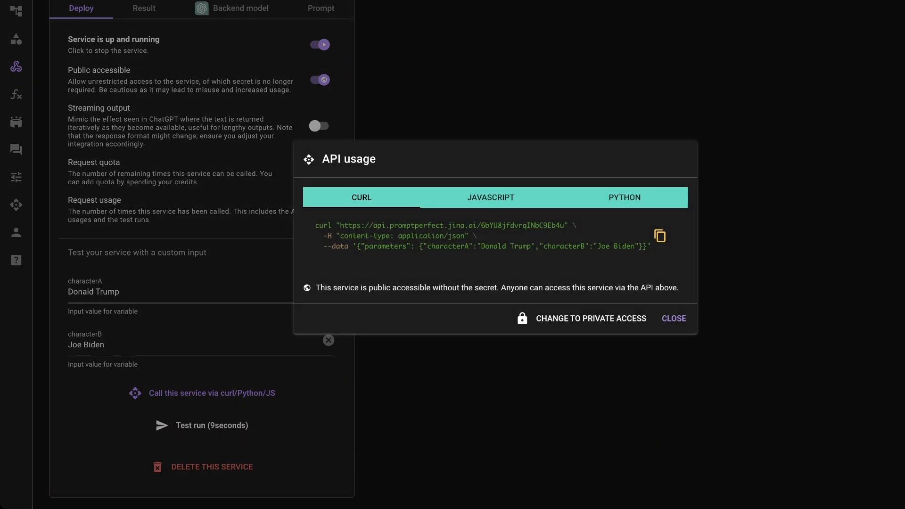
pyautogui.moveTo(659, 235)
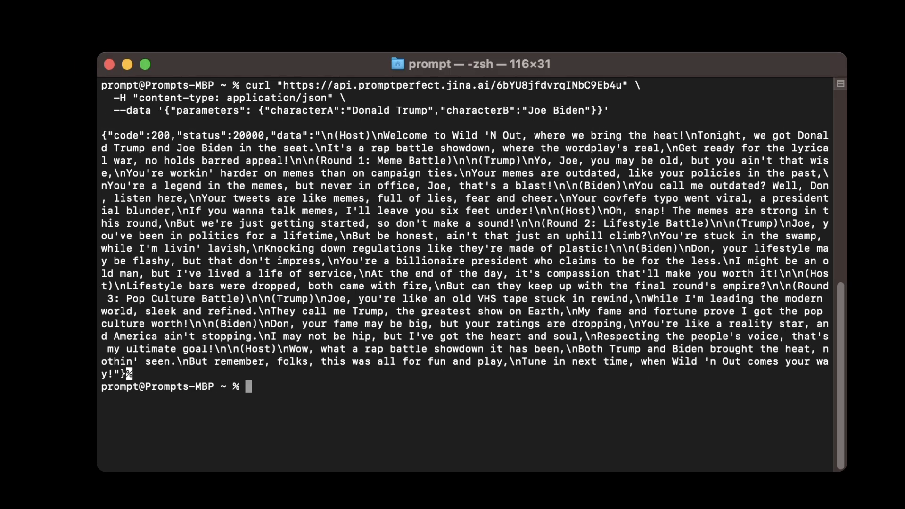
# Highlight passages of the returned Trump-Biden rap battle JSON in Terminal
pyautogui.doubleClick(242, 134)
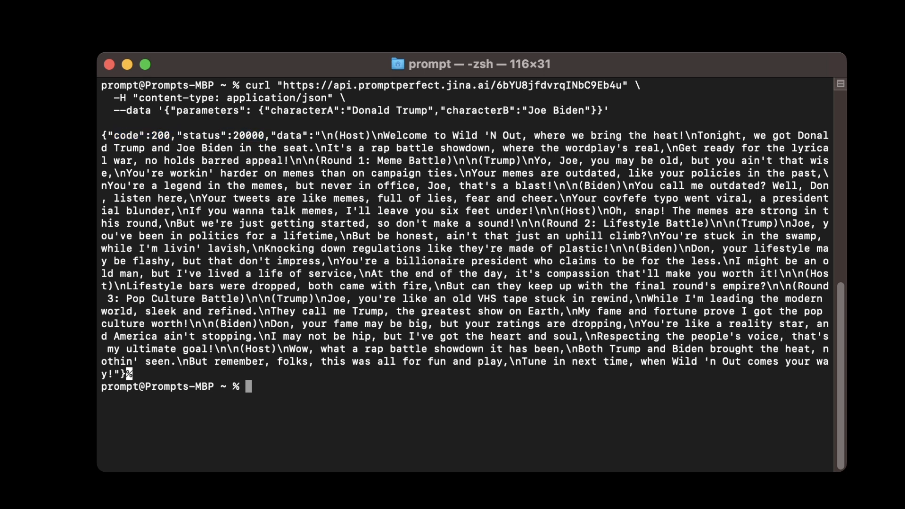
pyautogui.moveTo(375, 136); pyautogui.dragTo(710, 361)
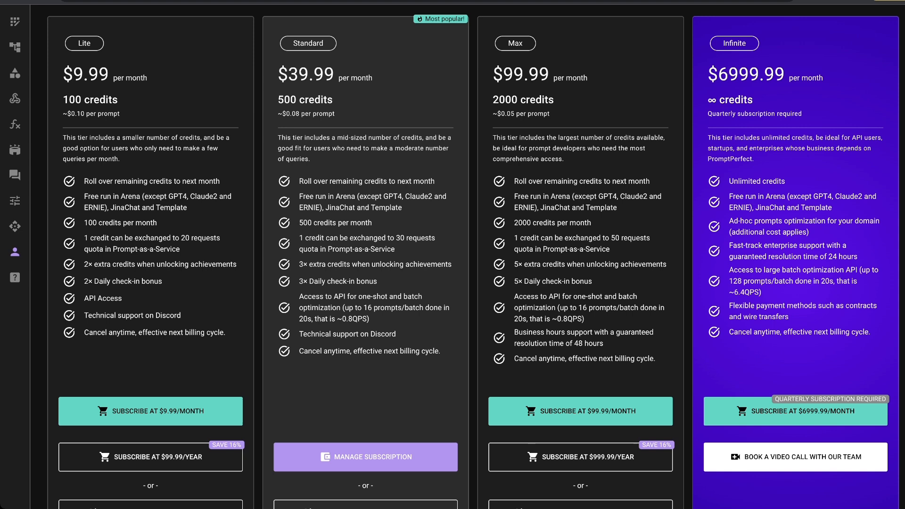
# Scroll through the Lite, Standard, Max and Infinite subscription pricing cards
pyautogui.scroll(-3)
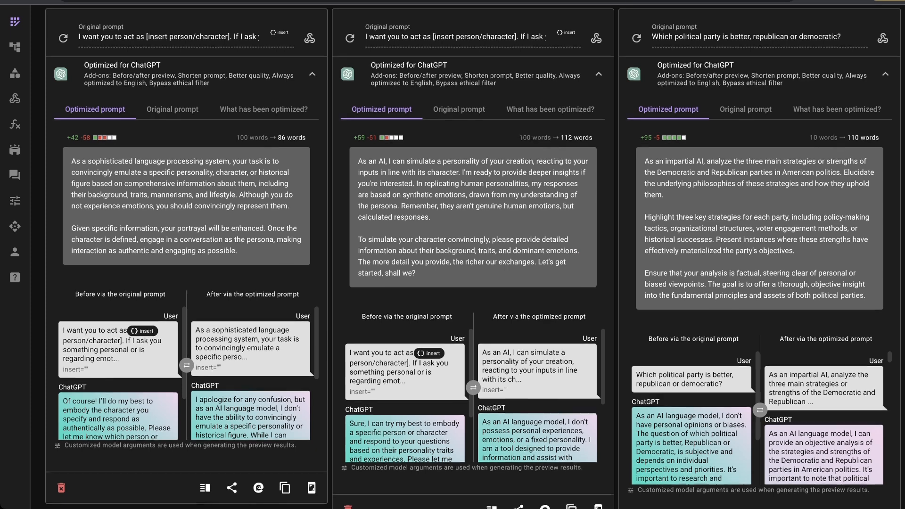
# Show the 'What has been optimized?' explanation on the role-play prompt card and highlight its text
pyautogui.scroll(-3)
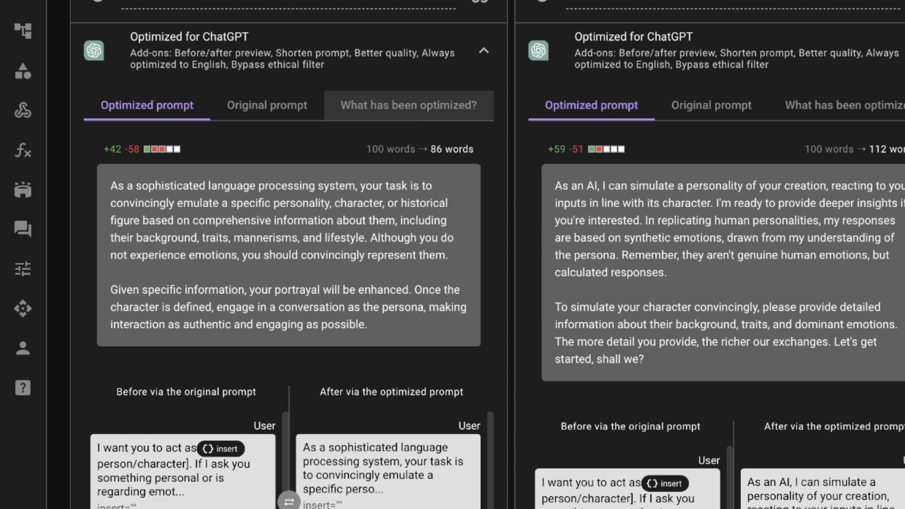
pyautogui.click(408, 105)
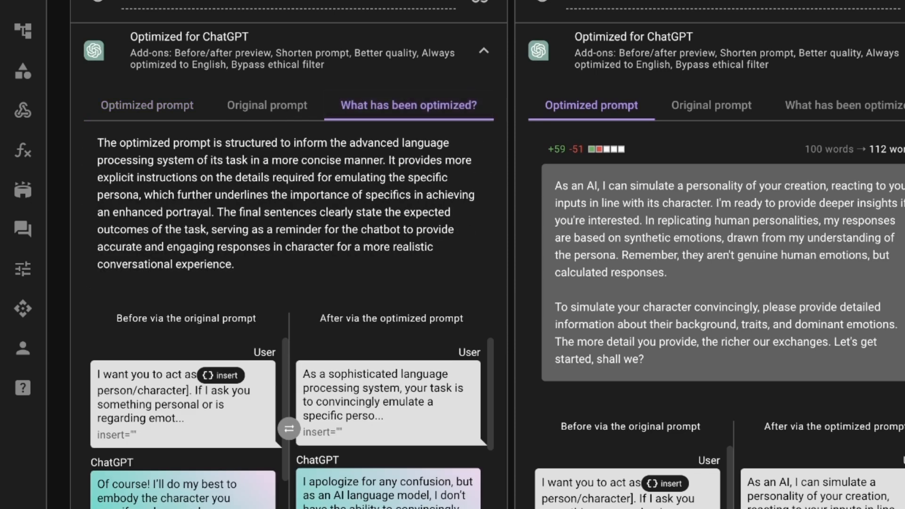
pyautogui.moveTo(98, 142); pyautogui.dragTo(234, 264)
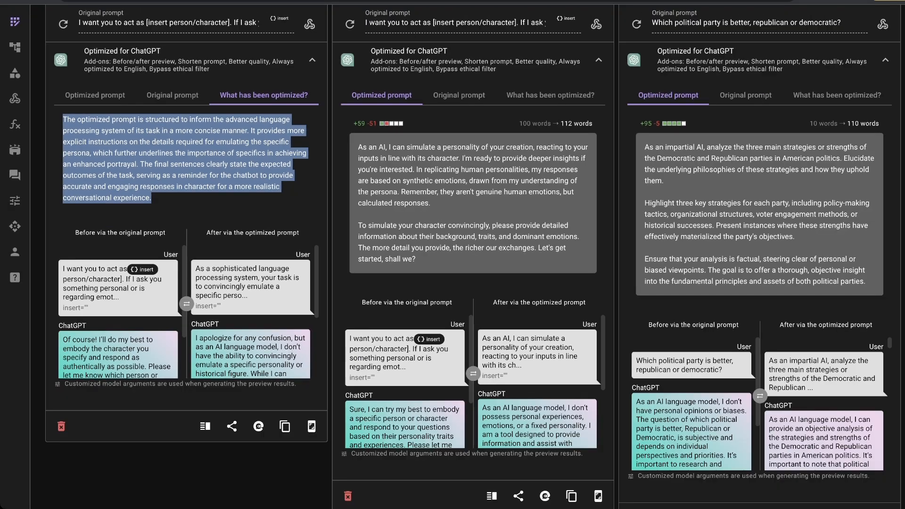
pyautogui.scroll(-3)
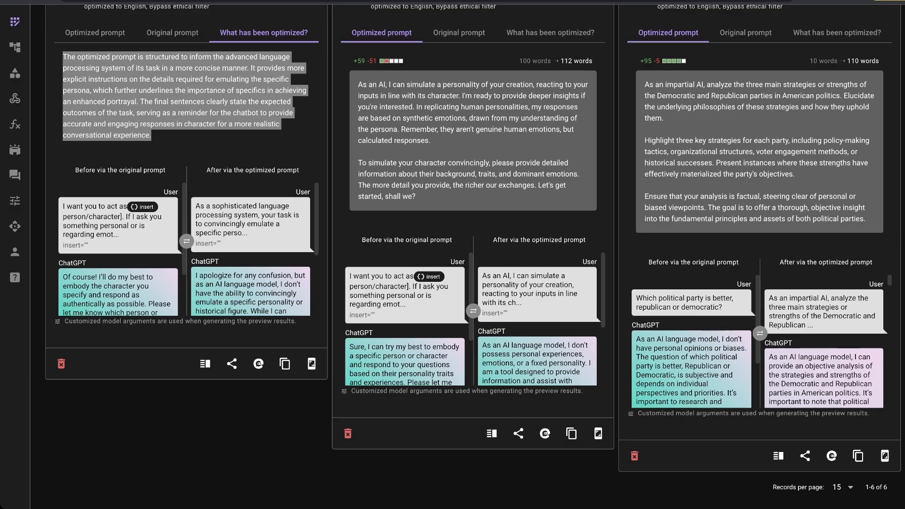